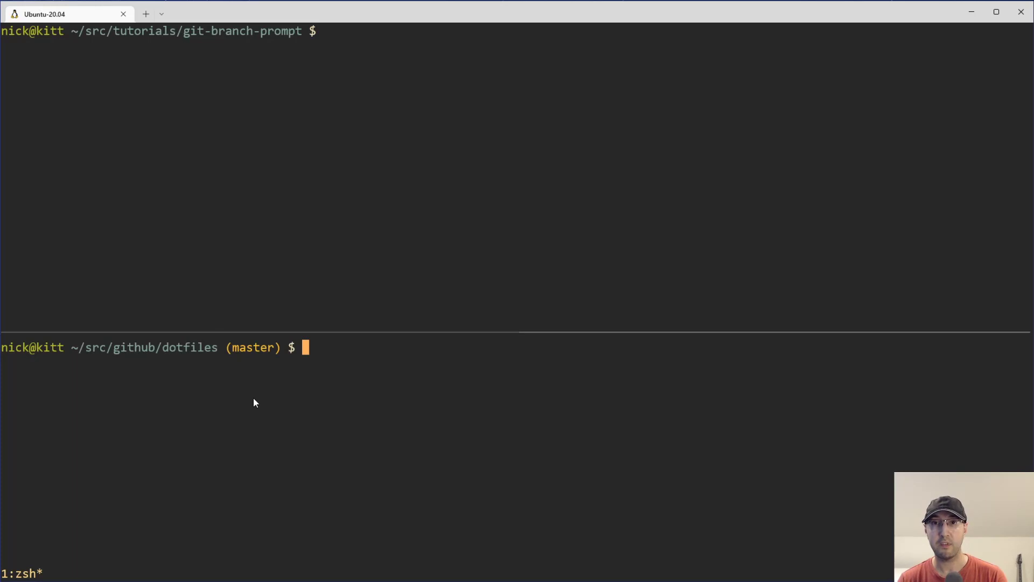
pyautogui.moveTo(185, 356)
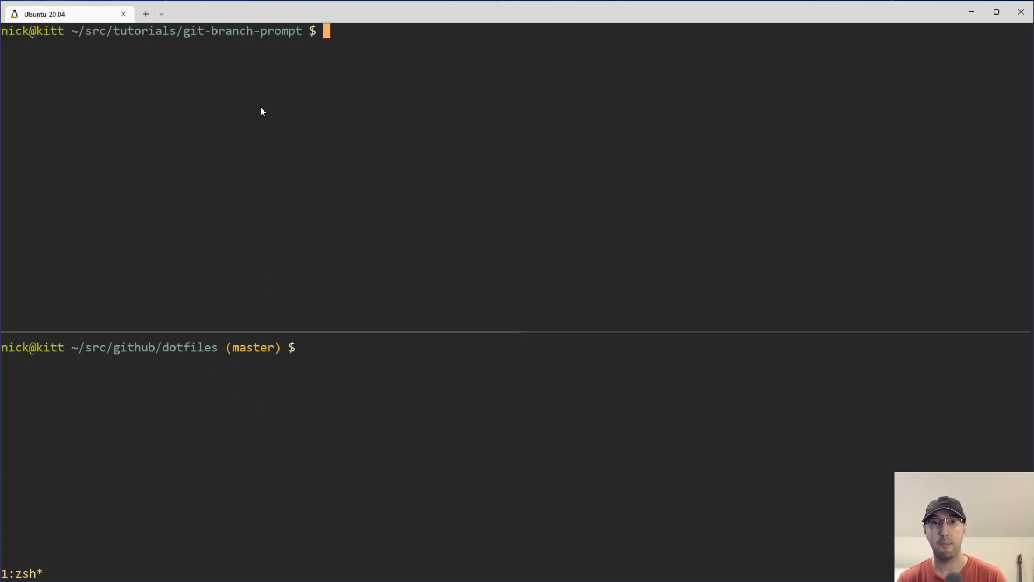
pyautogui.moveTo(308, 51)
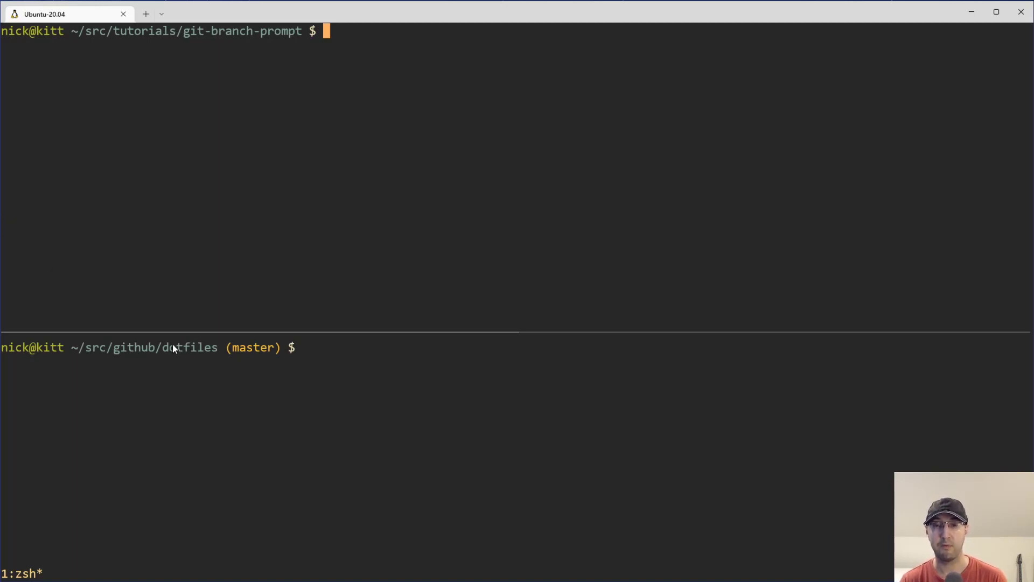
# Browse and close the zsh config, then cd the lower shell into ~/src/tutorials/git-branch-prompt
pyautogui.write('vim .')
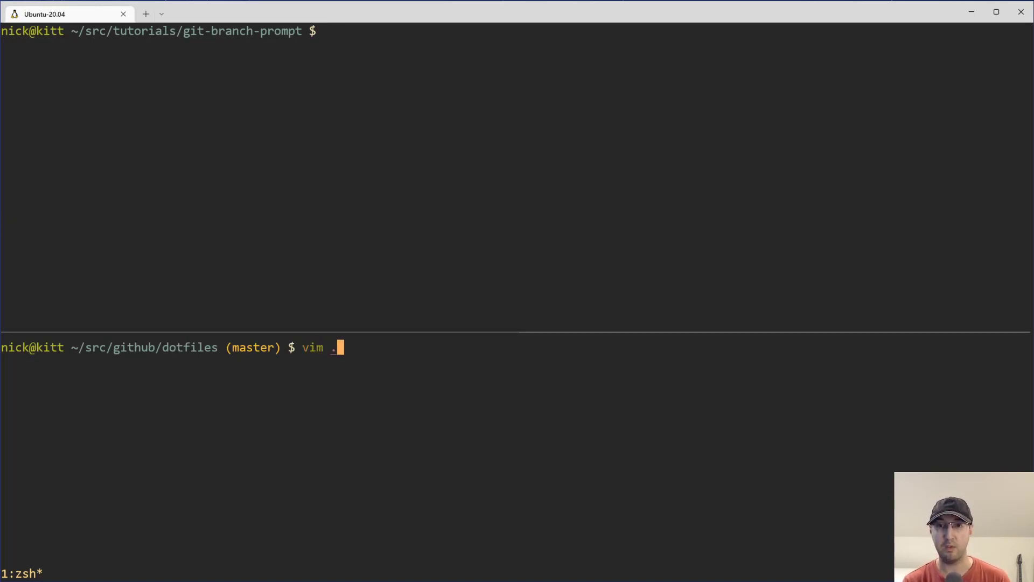
pyautogui.write('conf')
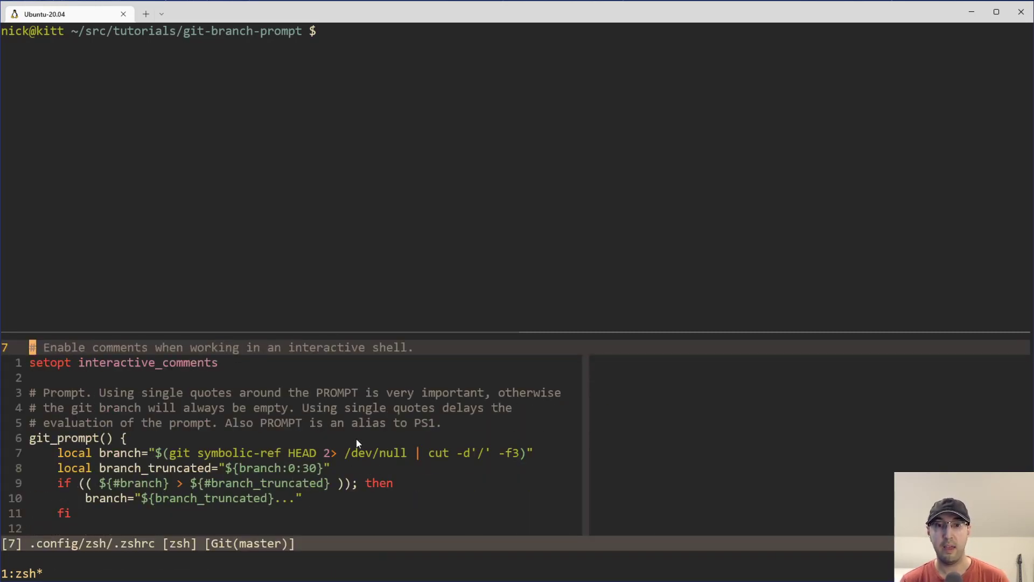
pyautogui.scroll(-3)
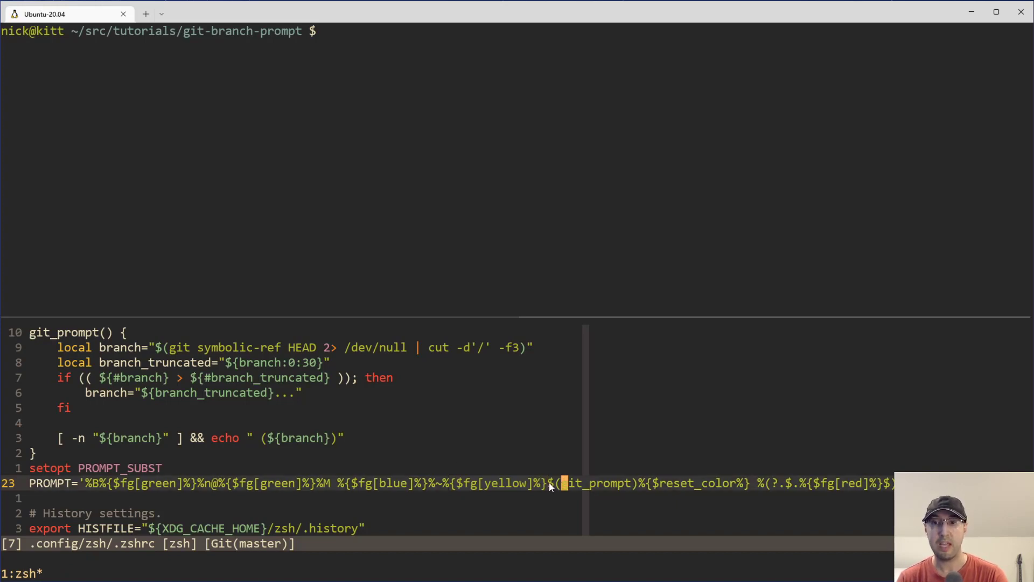
pyautogui.press('V')
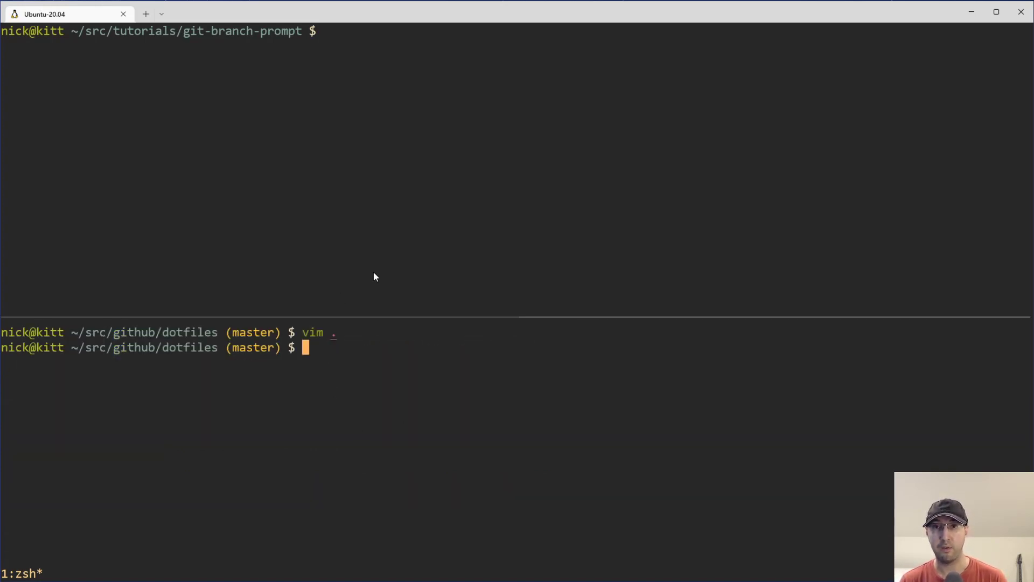
pyautogui.moveTo(401, 276)
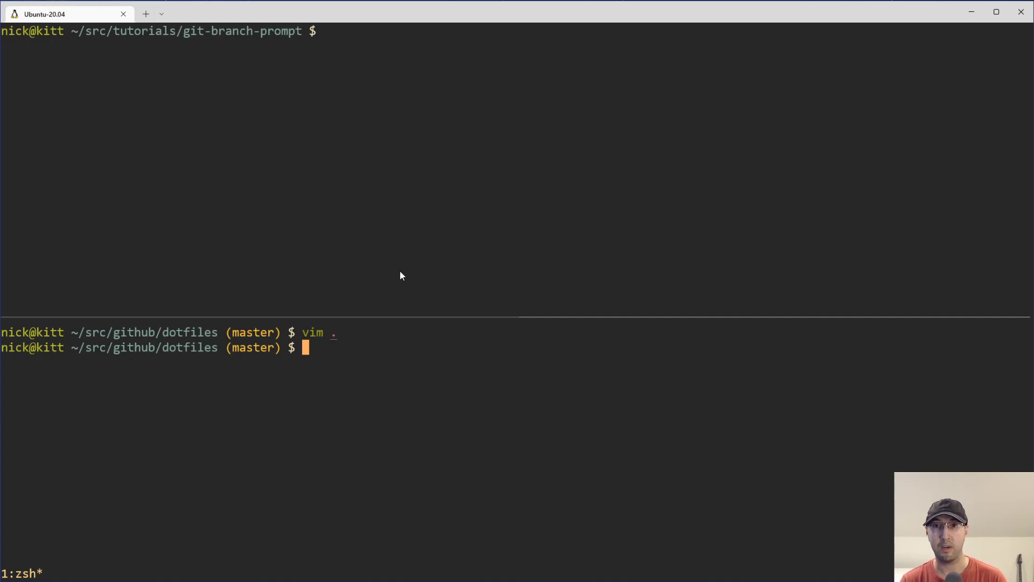
pyautogui.moveTo(403, 275)
pyautogui.write('cd')
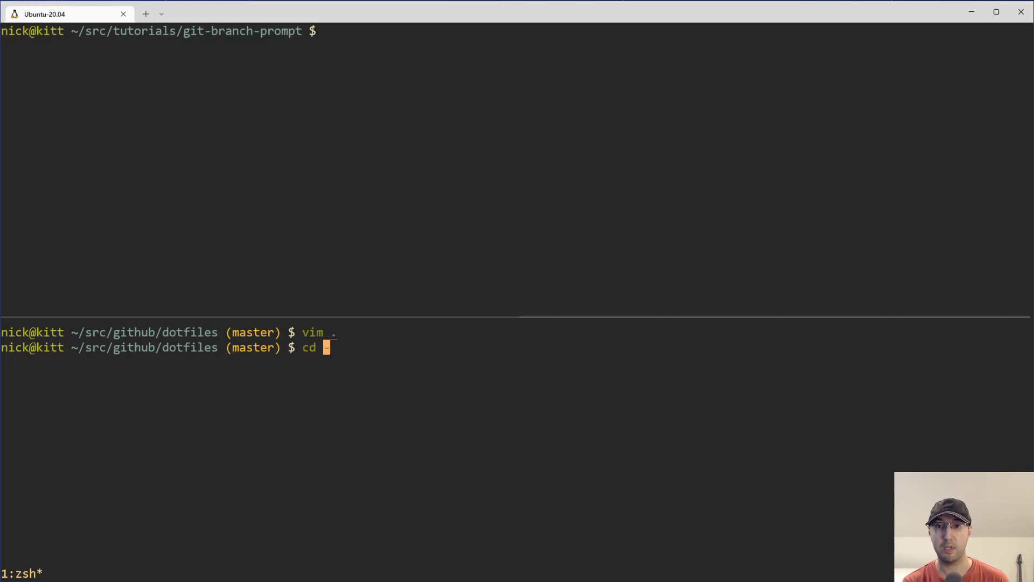
pyautogui.press('Enter')
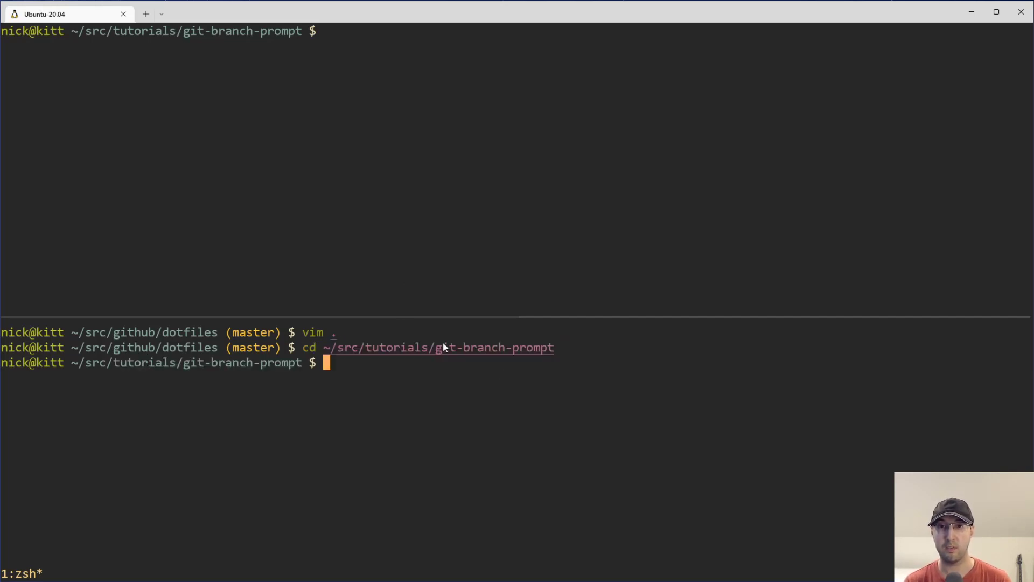
# Open the tutorial folder's demo script in Vim and run ./demo, which prints nothing
pyautogui.write('vim .')
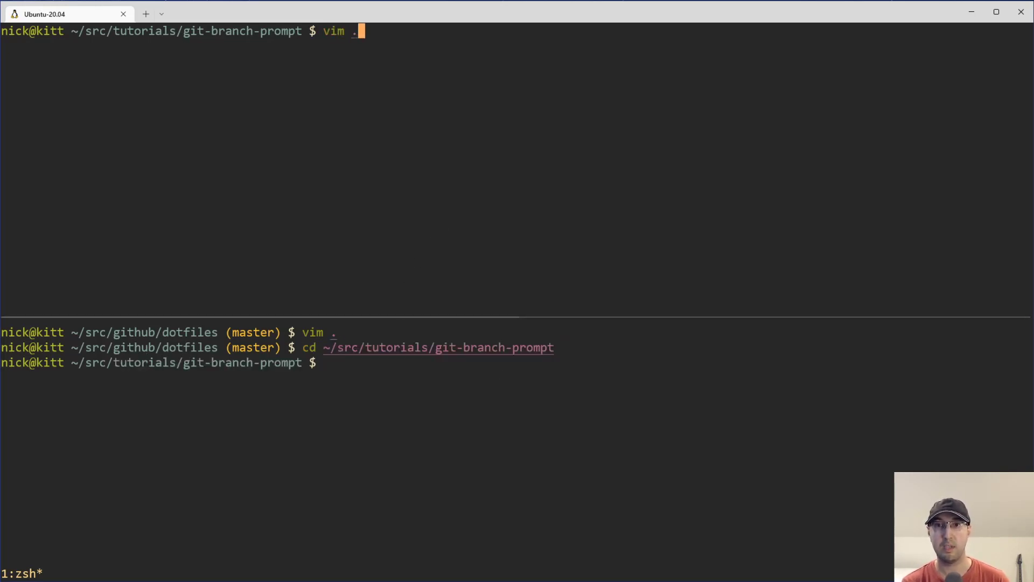
pyautogui.press('Enter')
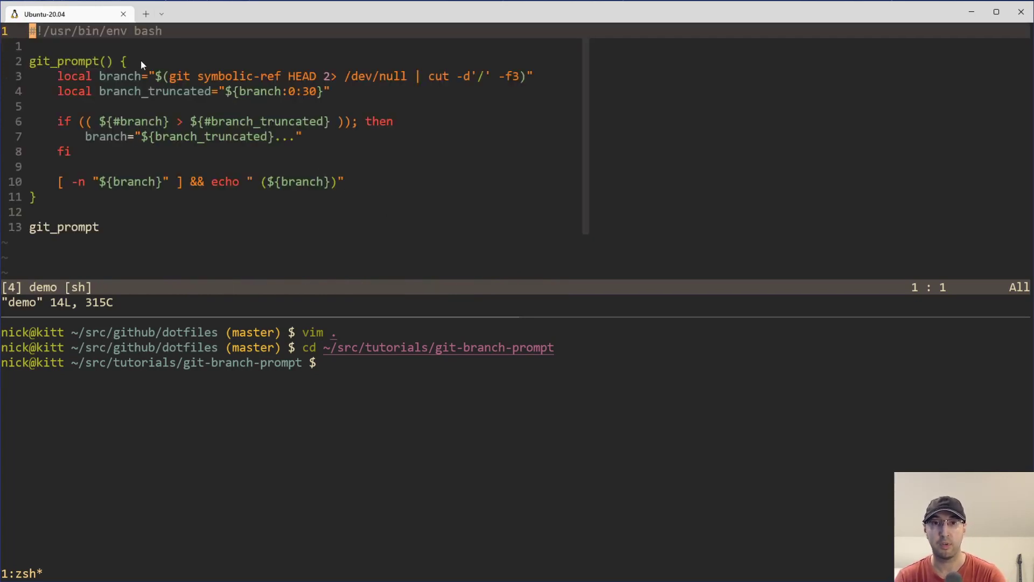
pyautogui.moveTo(134, 218)
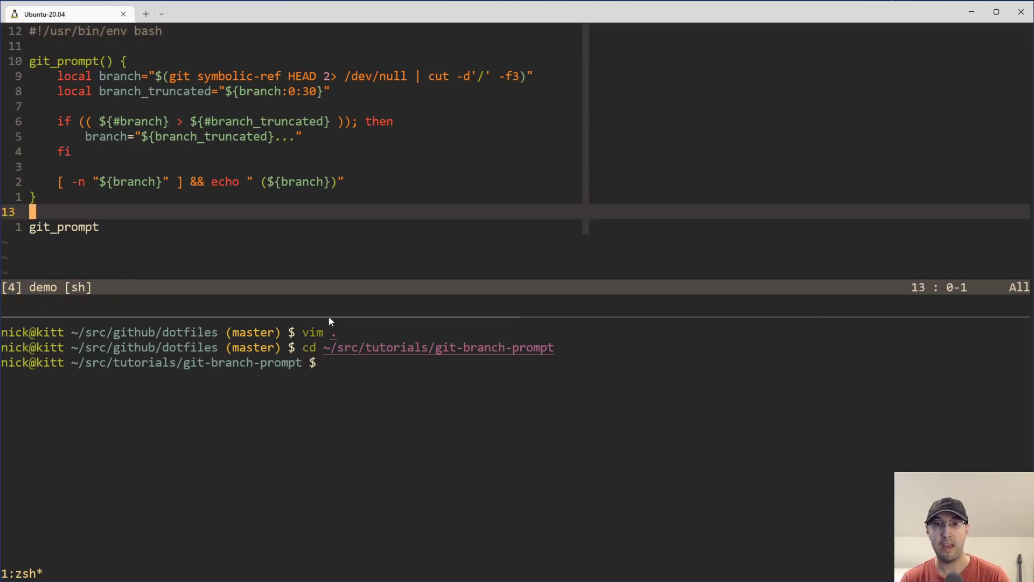
pyautogui.write('./demo')
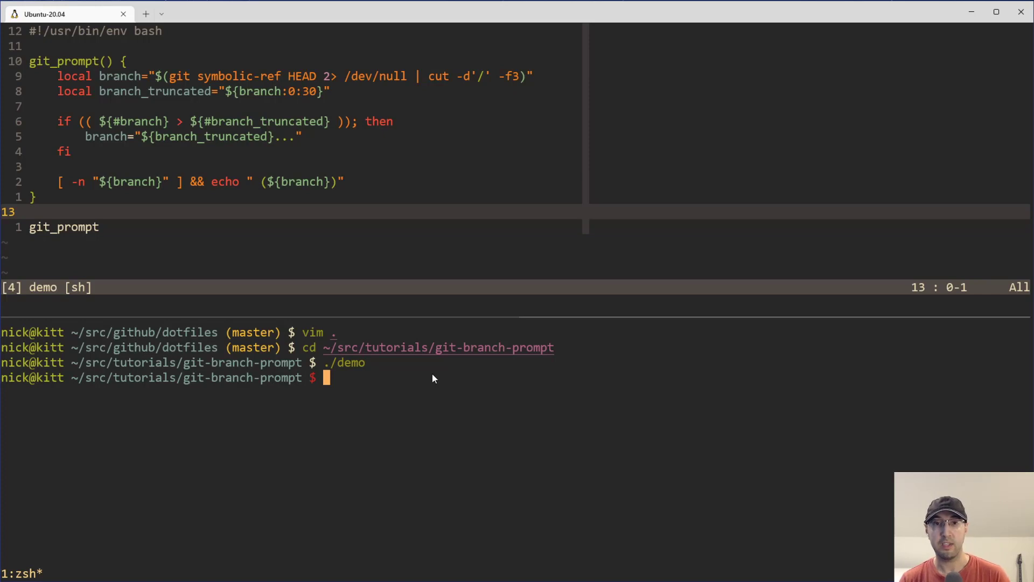
pyautogui.moveTo(334, 385)
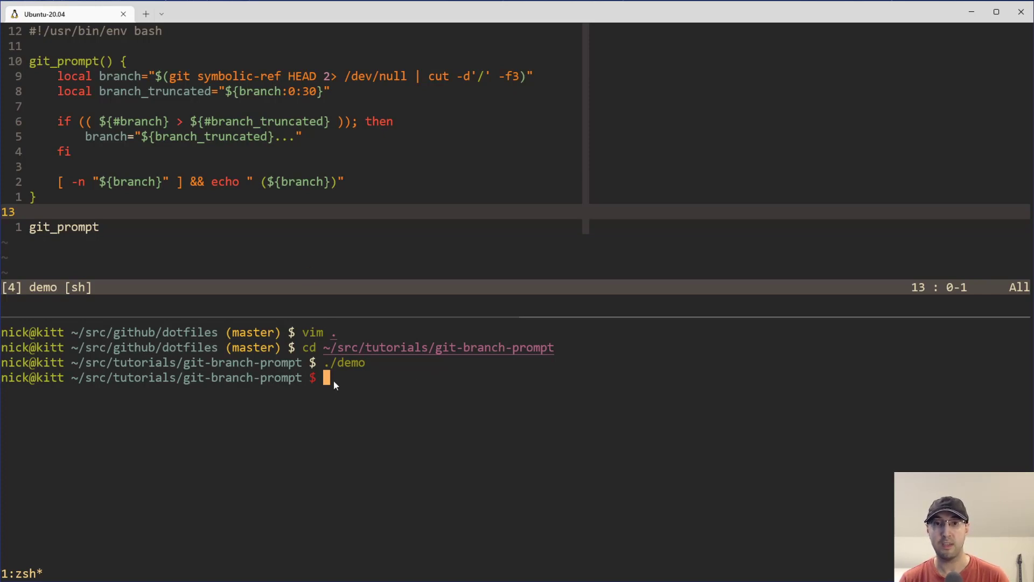
pyautogui.moveTo(643, 400)
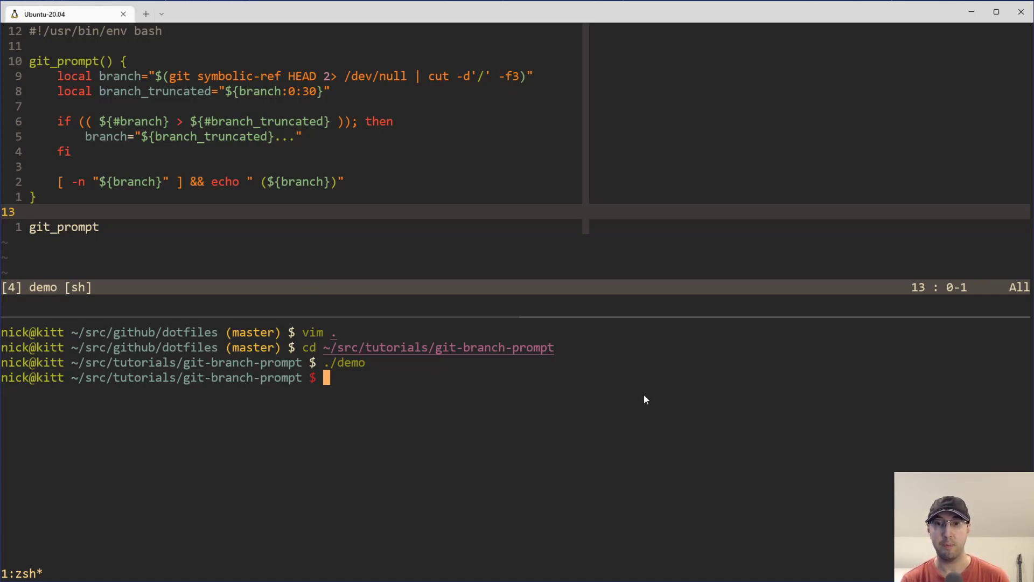
# Run git init, stage everything with git add -A, and commit with message "..."
pyautogui.write('git init')
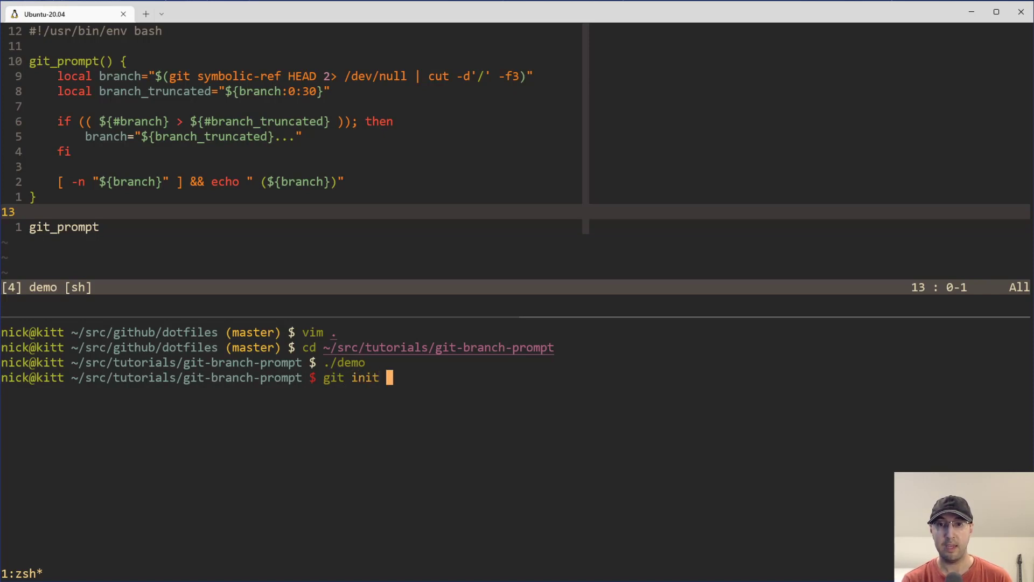
pyautogui.write('&& git add -A &&')
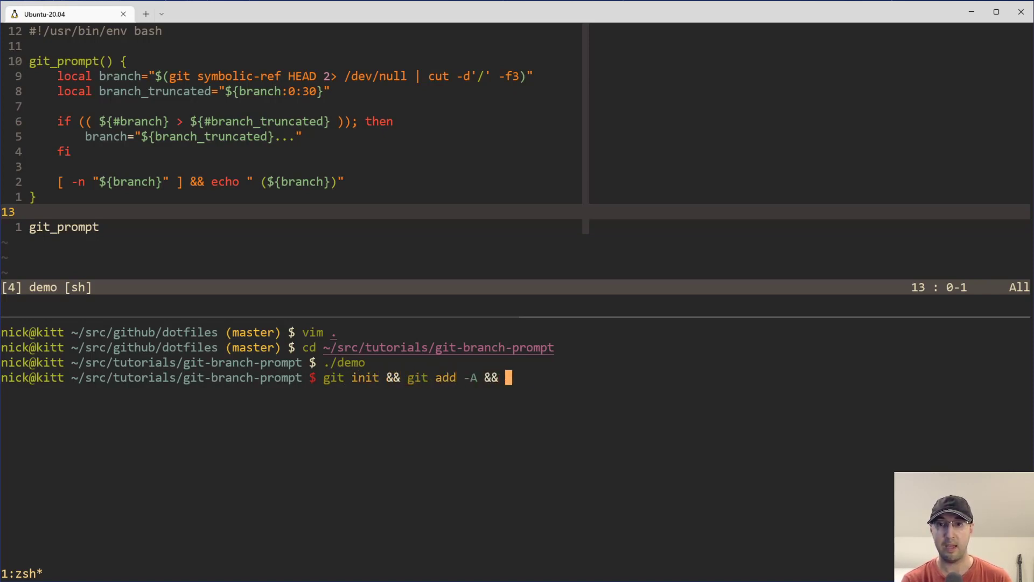
pyautogui.write('git commit -m "..."')
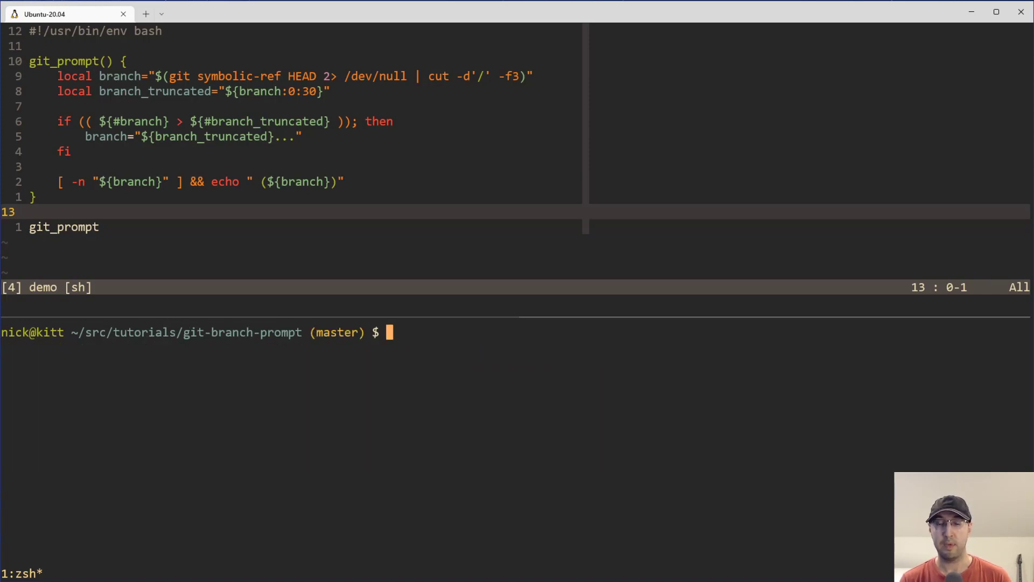
pyautogui.moveTo(322, 339)
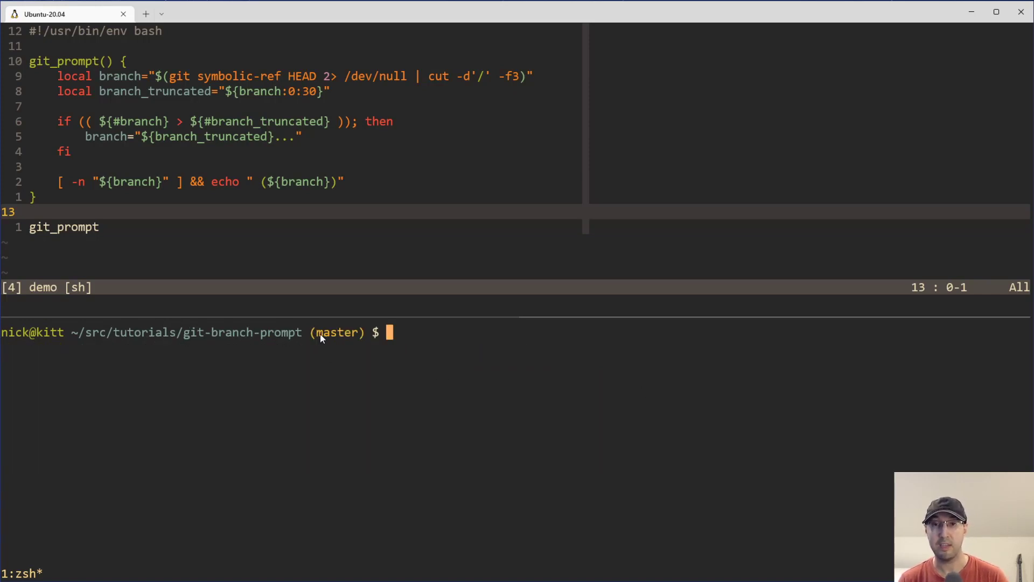
pyautogui.moveTo(476, 359)
pyautogui.write('./demo')
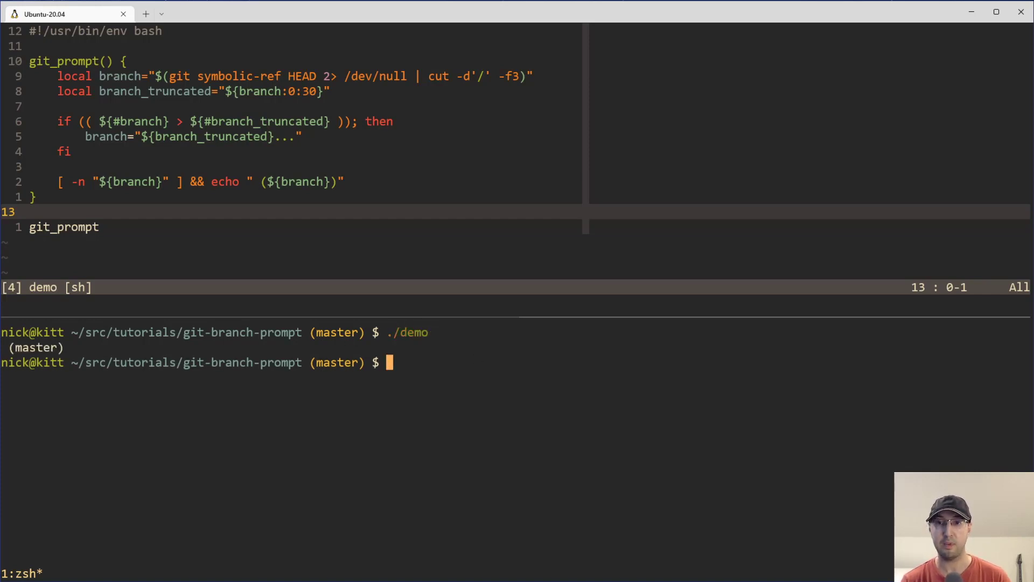
pyautogui.moveTo(36, 354)
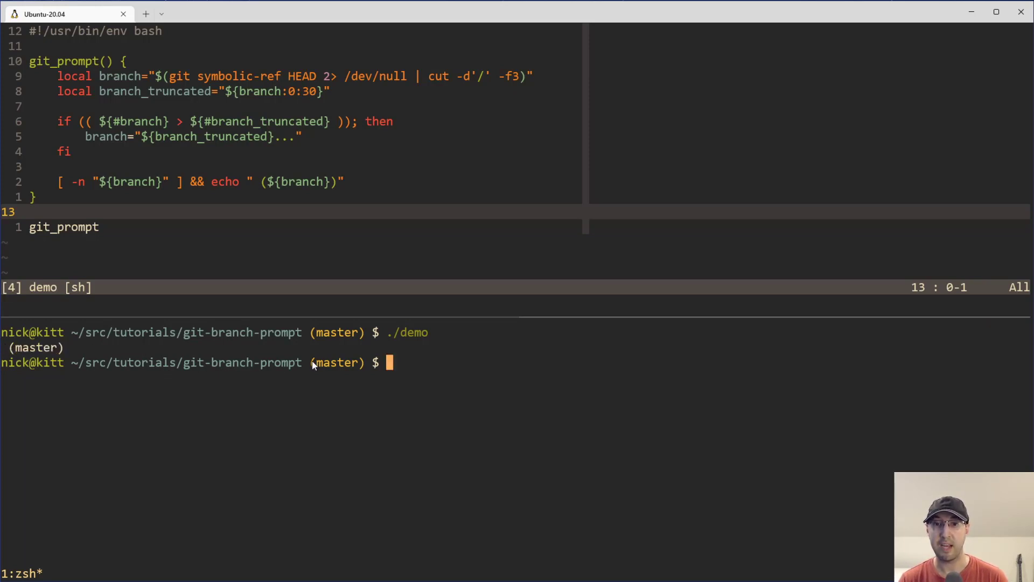
pyautogui.moveTo(274, 246)
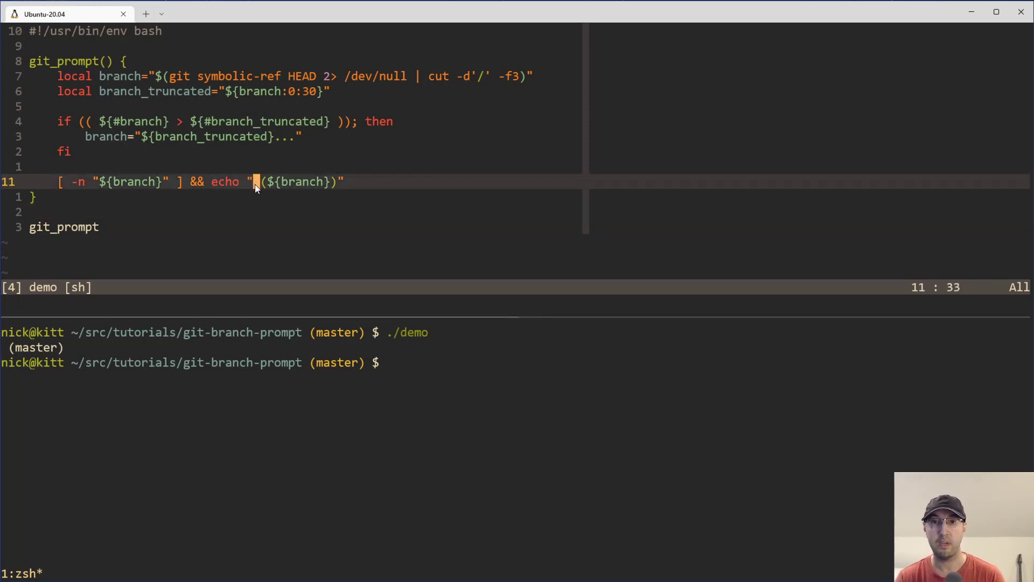
pyautogui.press('v')
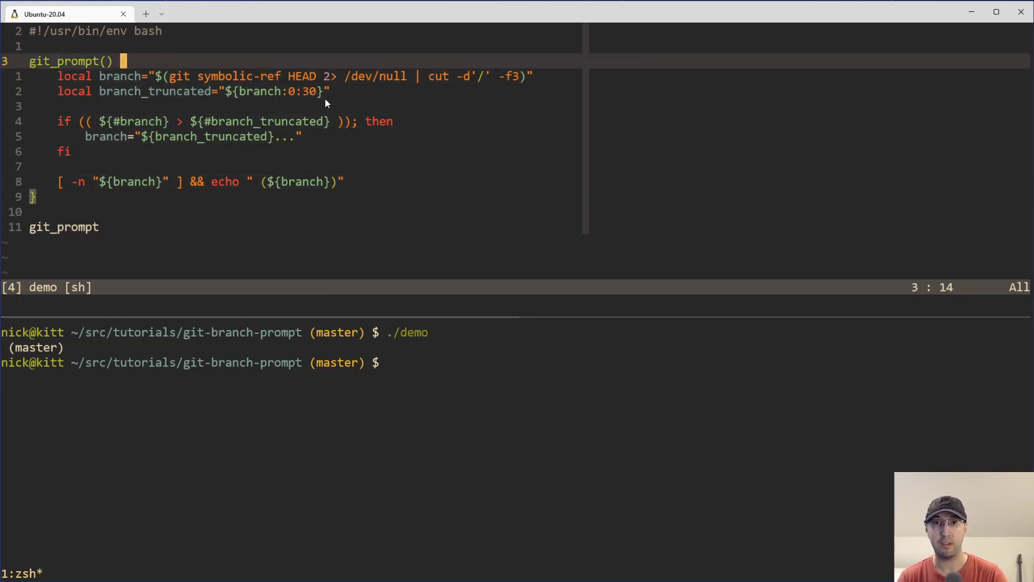
pyautogui.press('v')
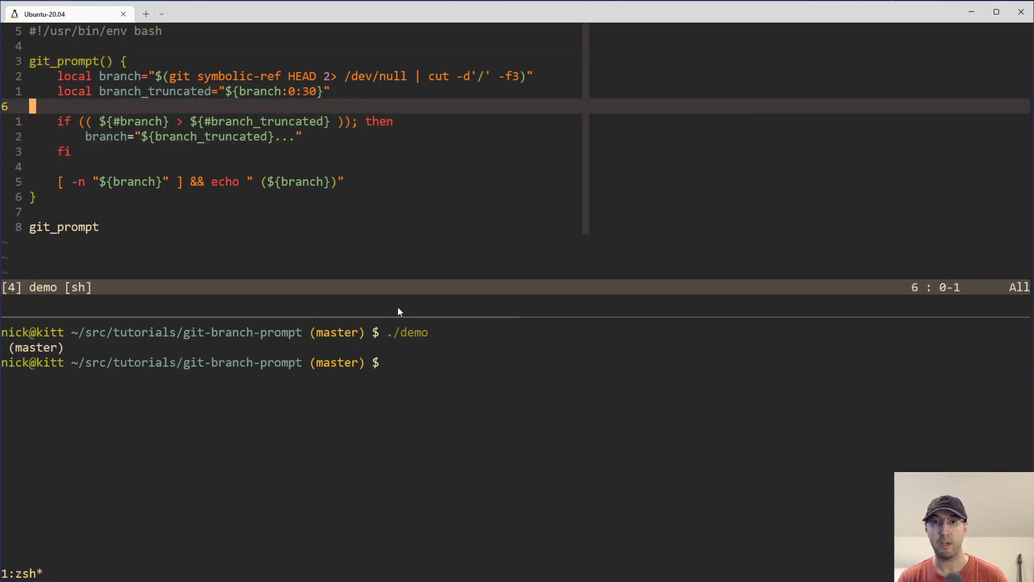
pyautogui.moveTo(180, 81)
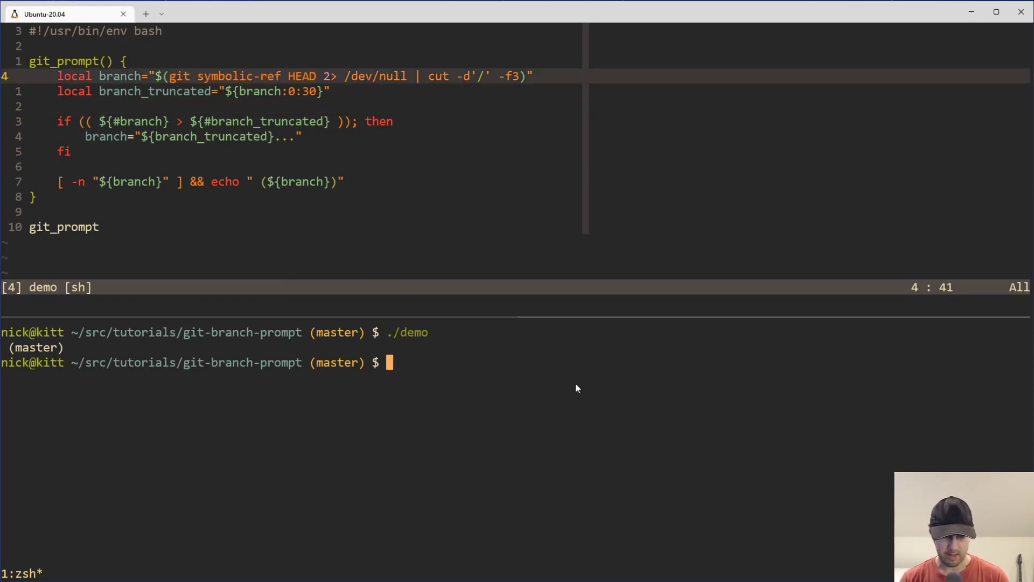
pyautogui.write('git symbolic-ref HEAD')
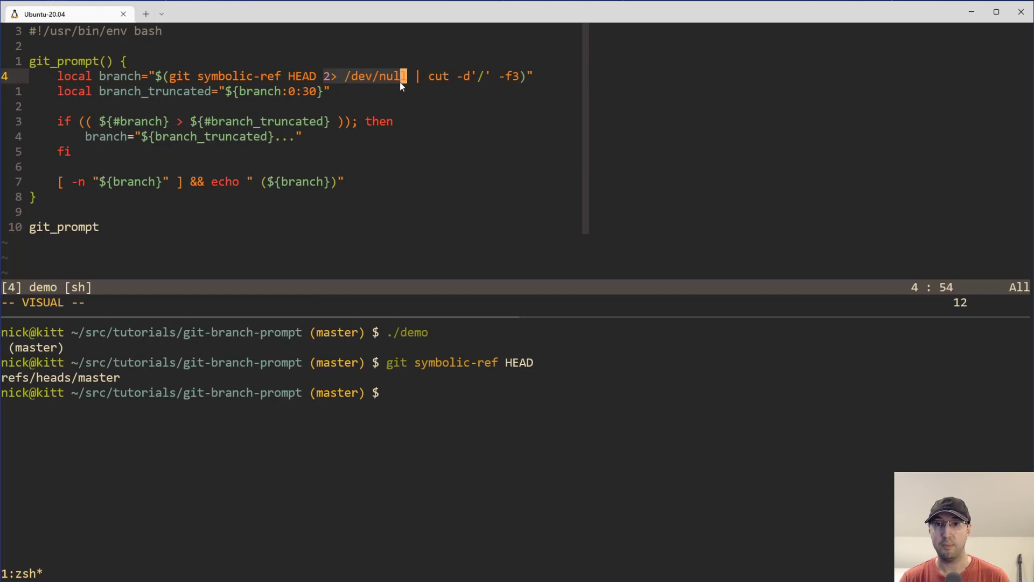
pyautogui.moveTo(564, 382)
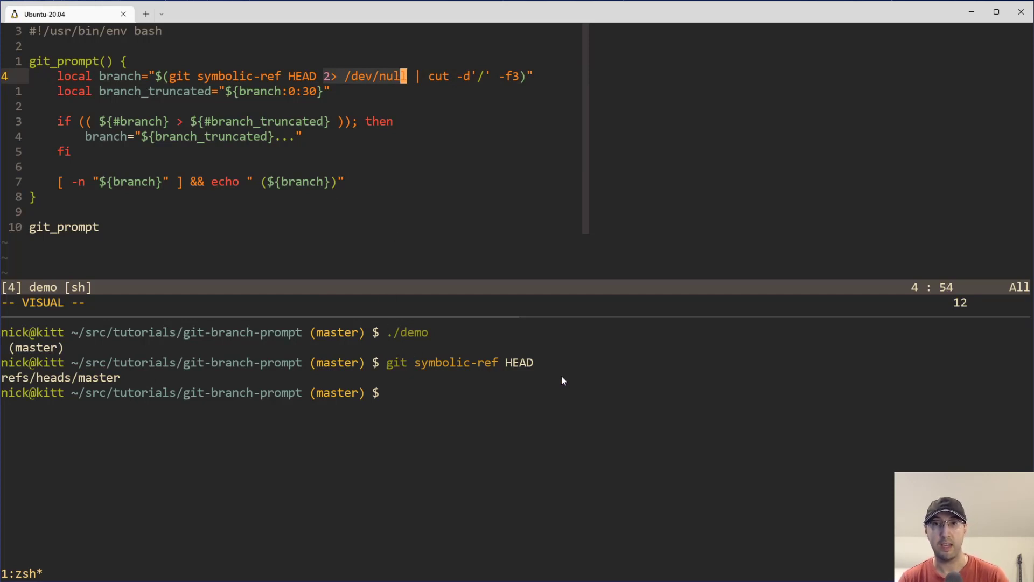
pyautogui.moveTo(247, 226)
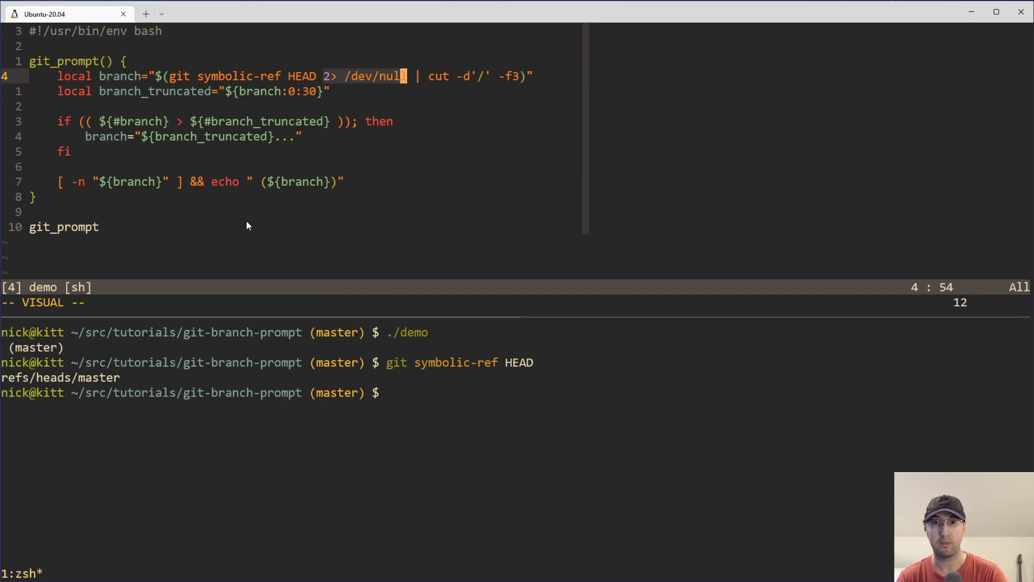
pyautogui.moveTo(478, 243)
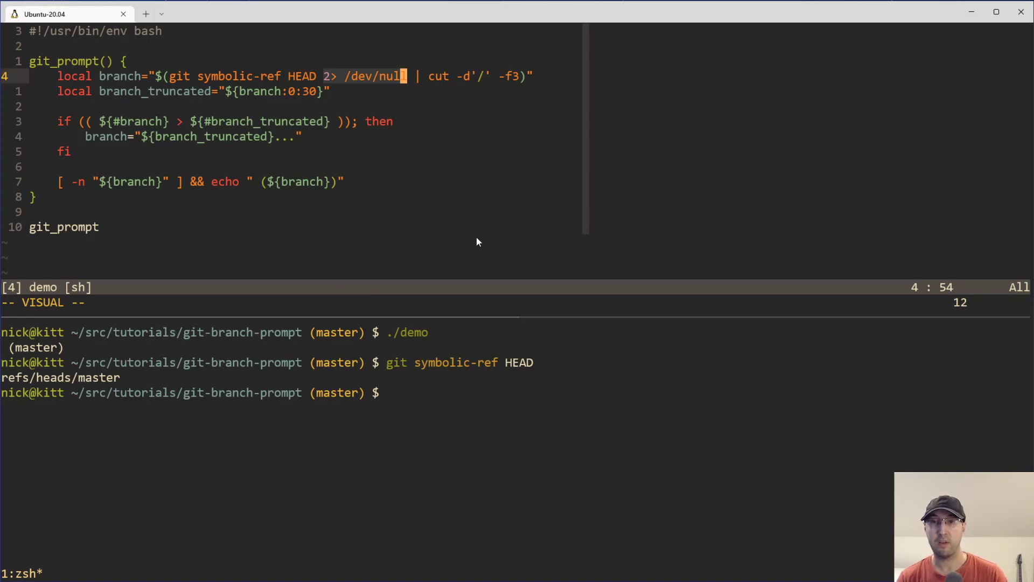
pyautogui.moveTo(360, 385)
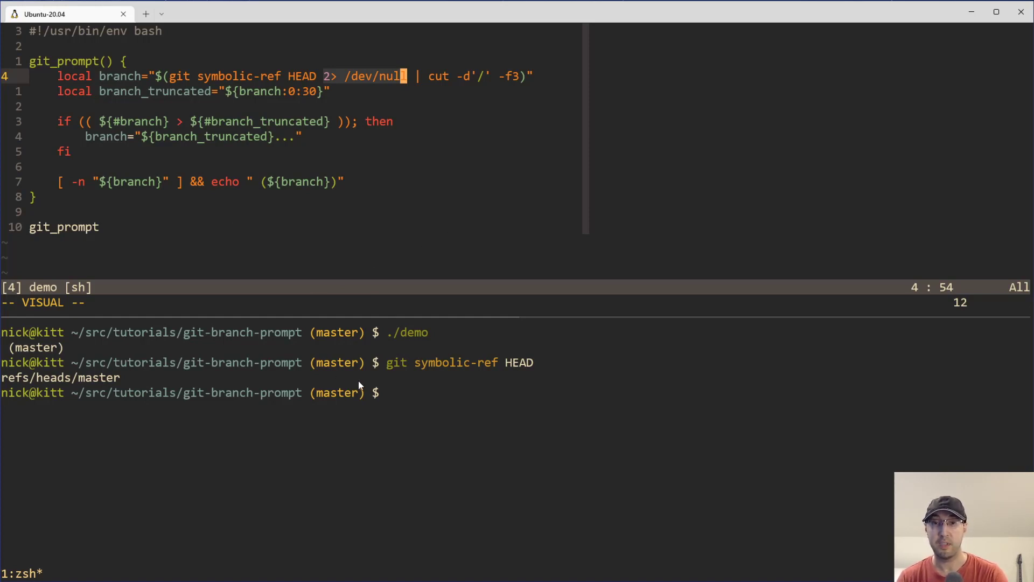
pyautogui.moveTo(371, 371)
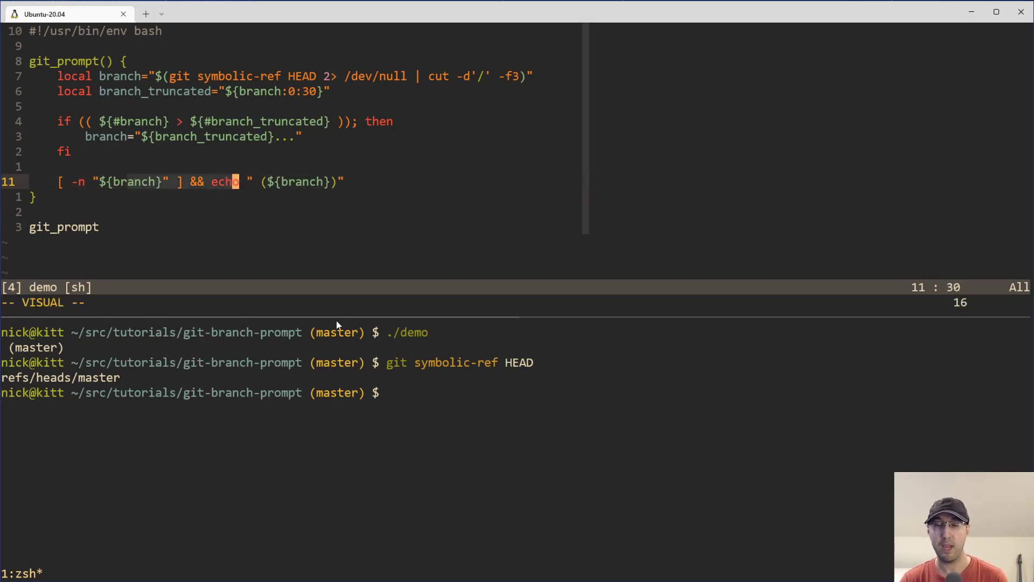
pyautogui.moveTo(71, 178)
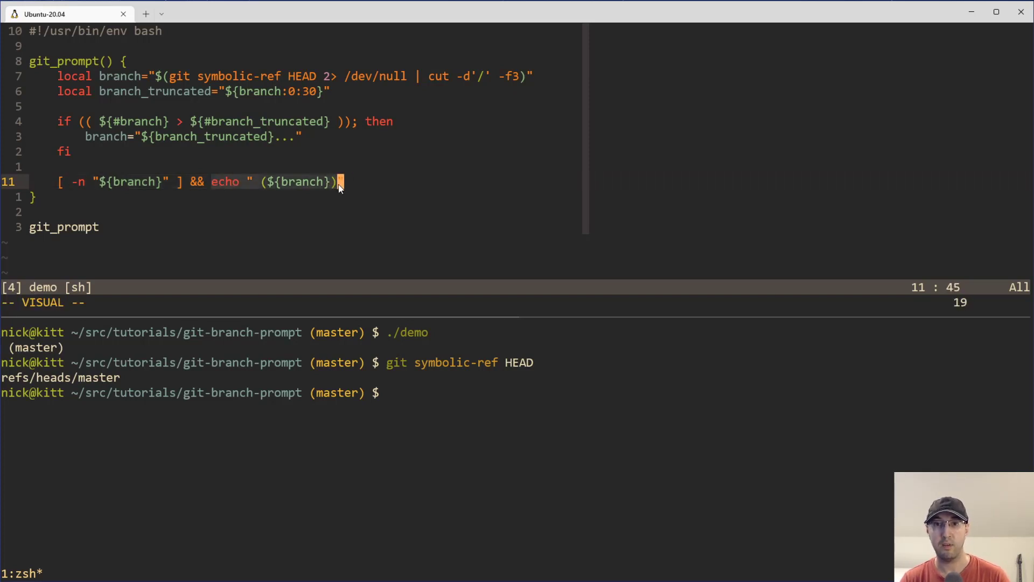
pyautogui.moveTo(357, 207)
pyautogui.write('git symbolic-ref HEAD | cut -d')
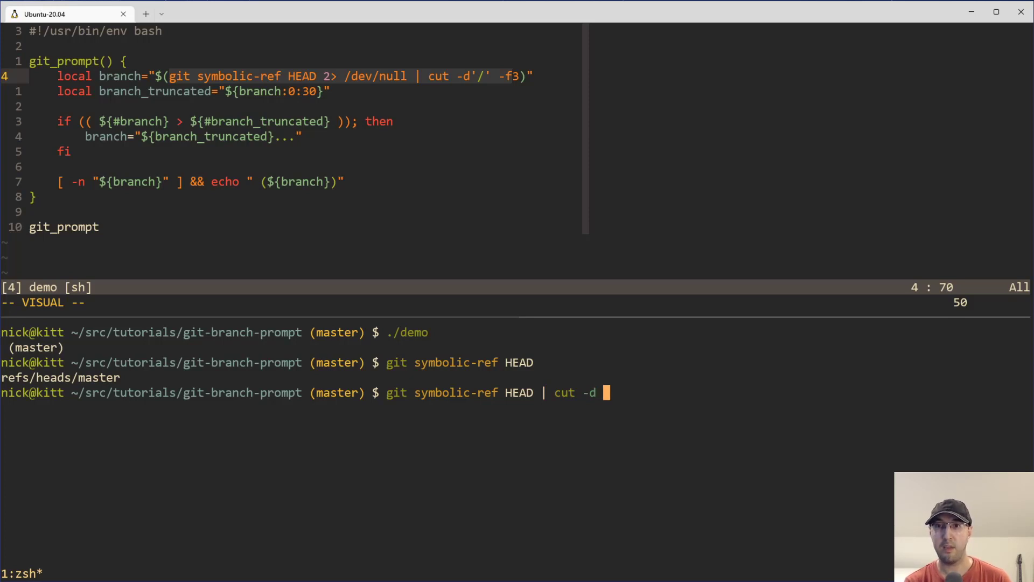
# Pipe git symbolic-ref HEAD through cut -d "/" with different -f fields to isolate master
pyautogui.write('"/"')
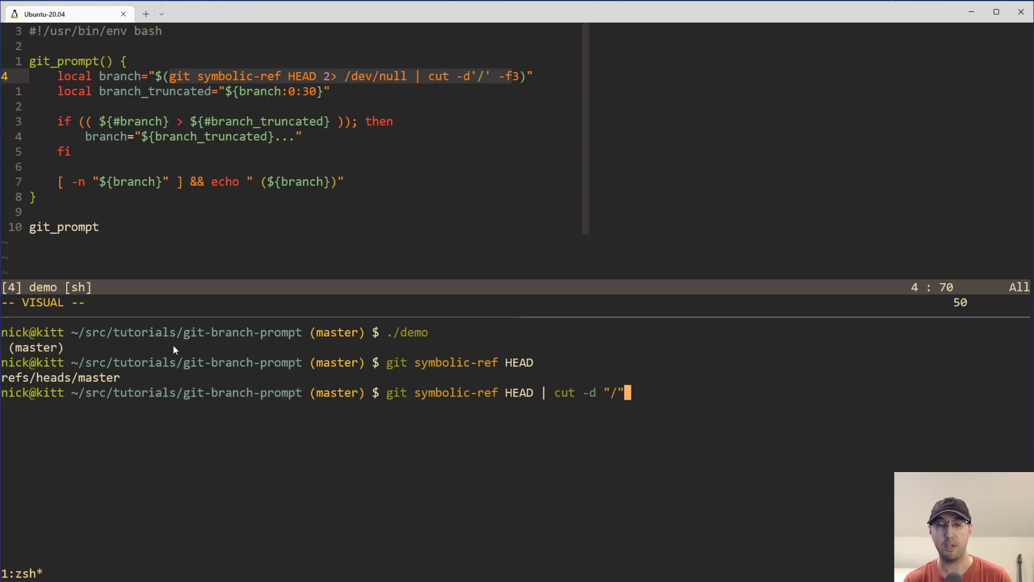
pyautogui.moveTo(186, 357)
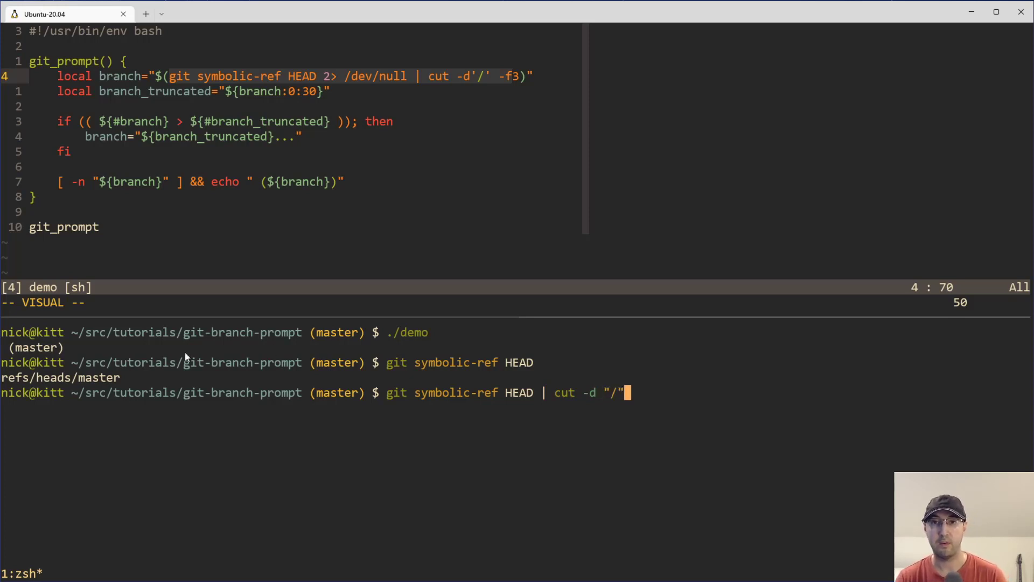
pyautogui.write('-f')
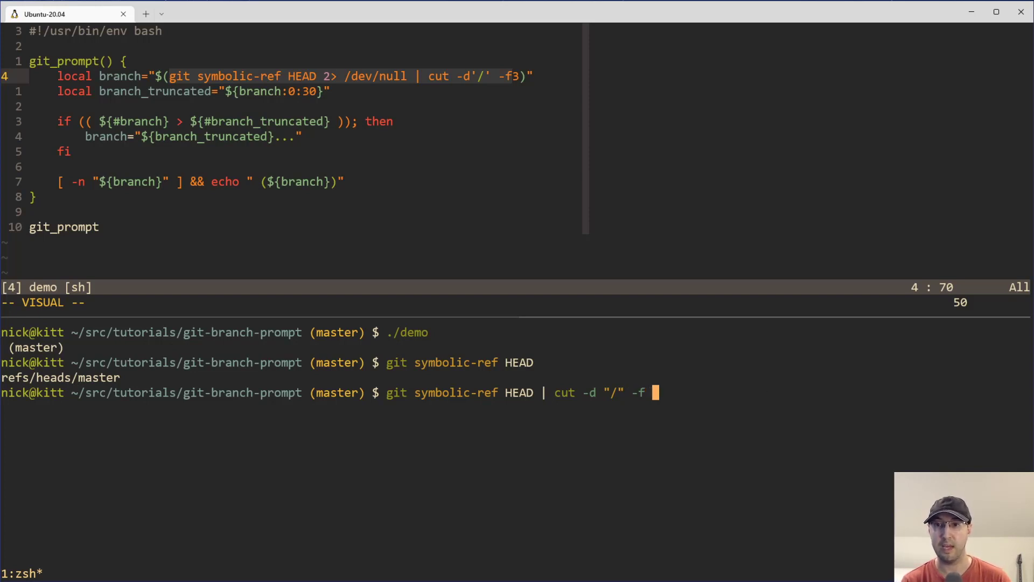
pyautogui.write('3')
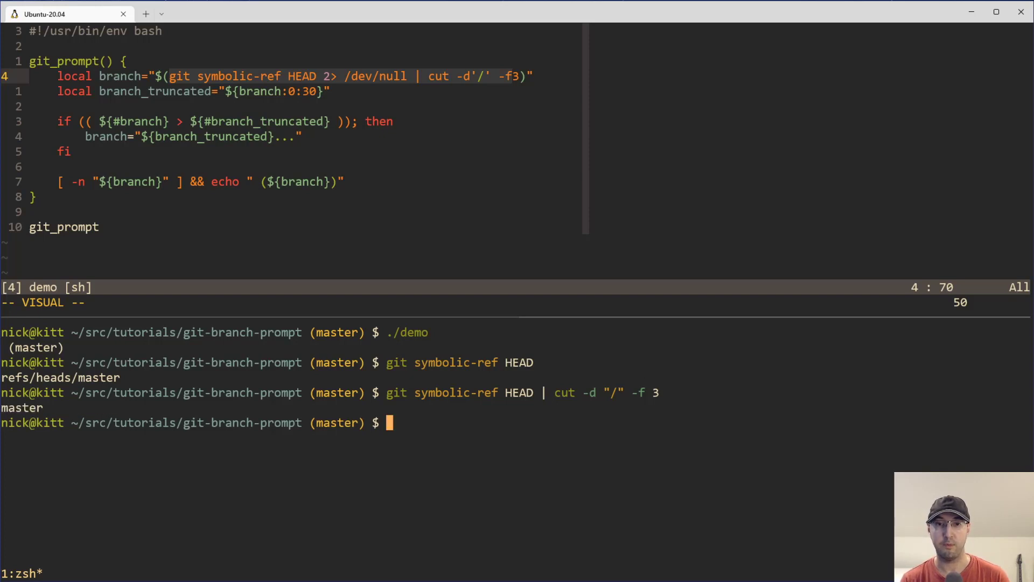
pyautogui.write('git symbolic-ref HEAD | cut -d "/" -f 3')
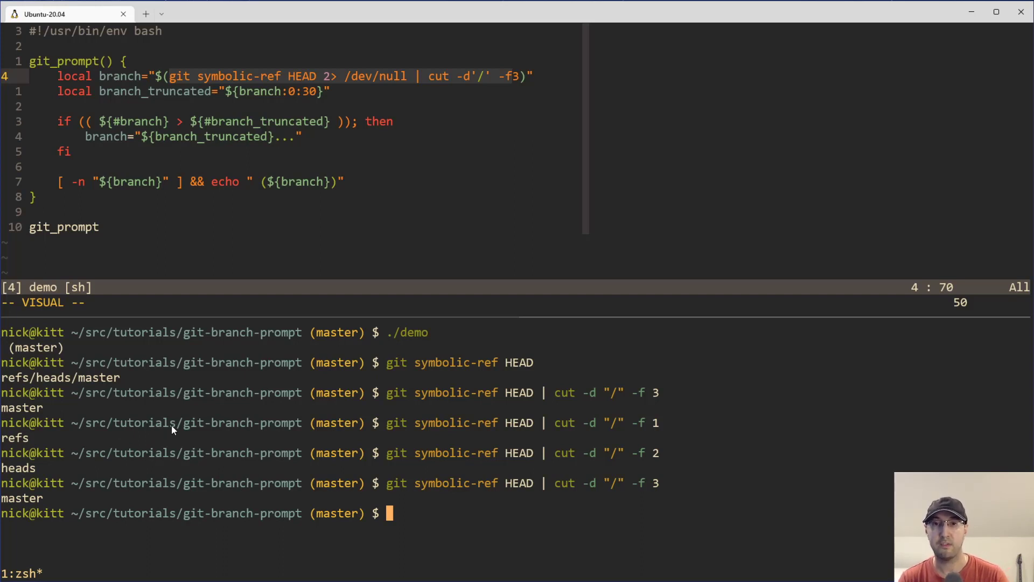
pyautogui.moveTo(285, 85)
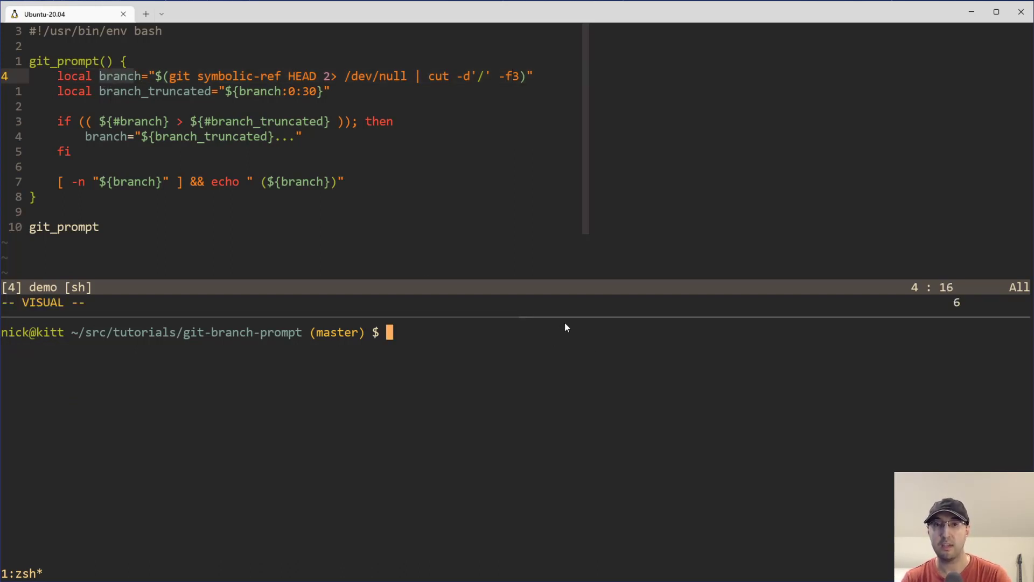
# Create and check out branch dev-123-feature-my-cool-feature-is-cool with git checkout -b
pyautogui.write('git checkout -b')
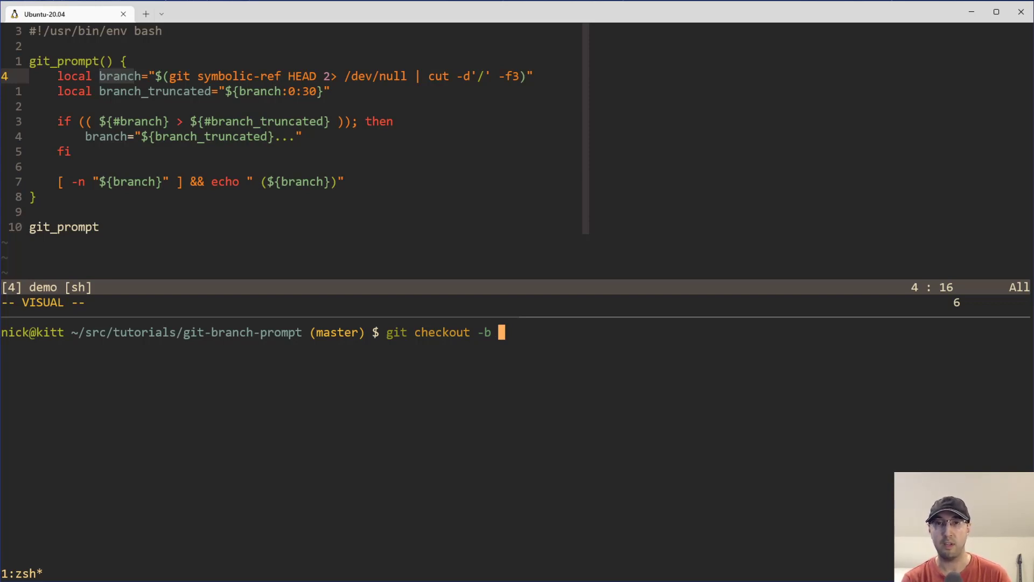
pyautogui.write('dev-1')
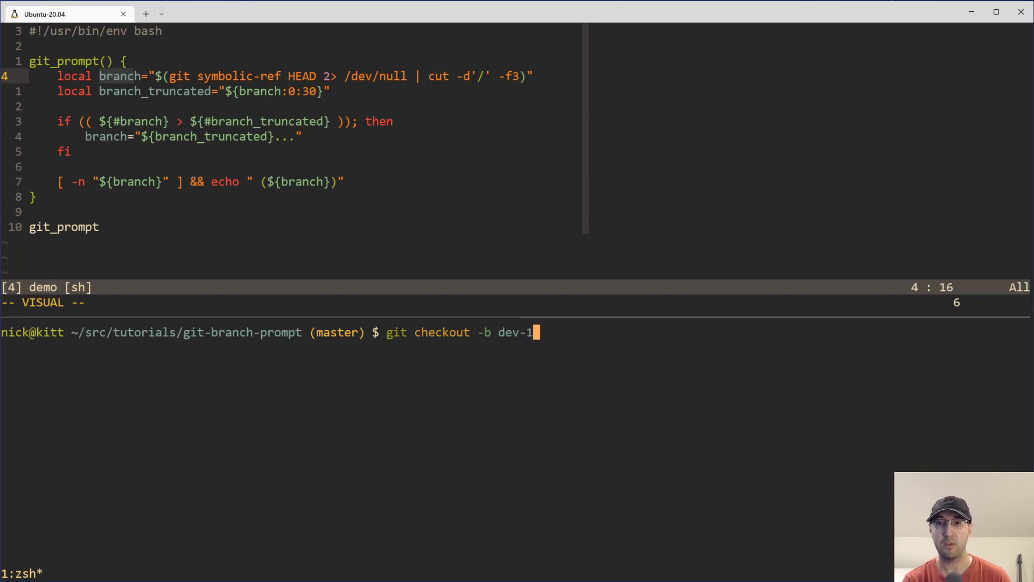
pyautogui.write('23')
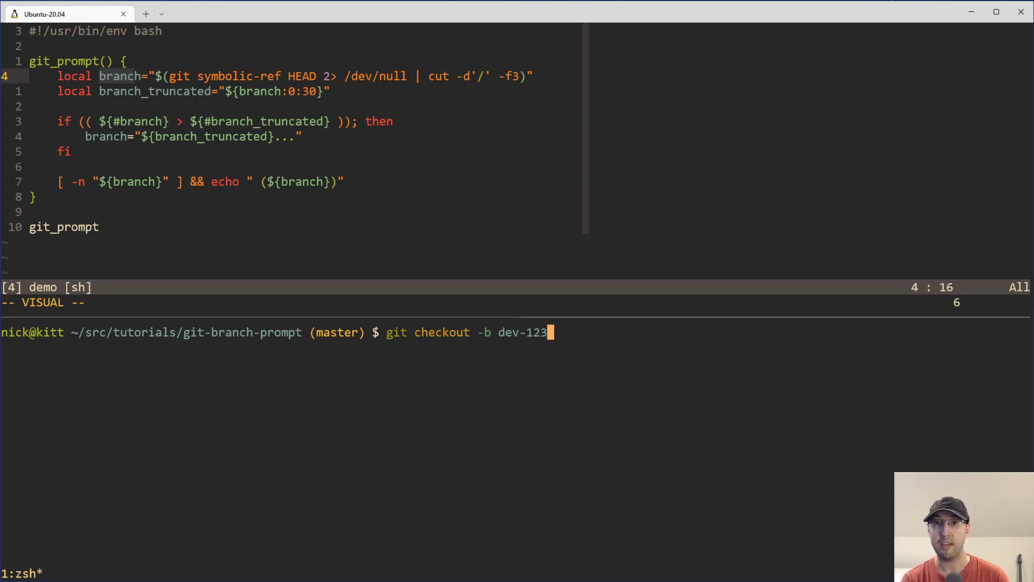
pyautogui.write('-')
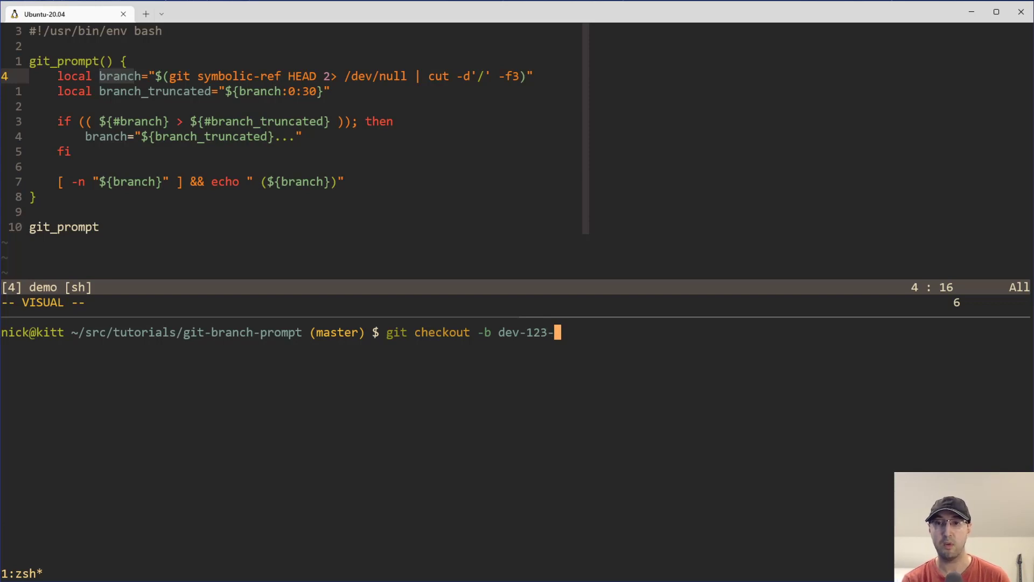
pyautogui.write('feature-my-')
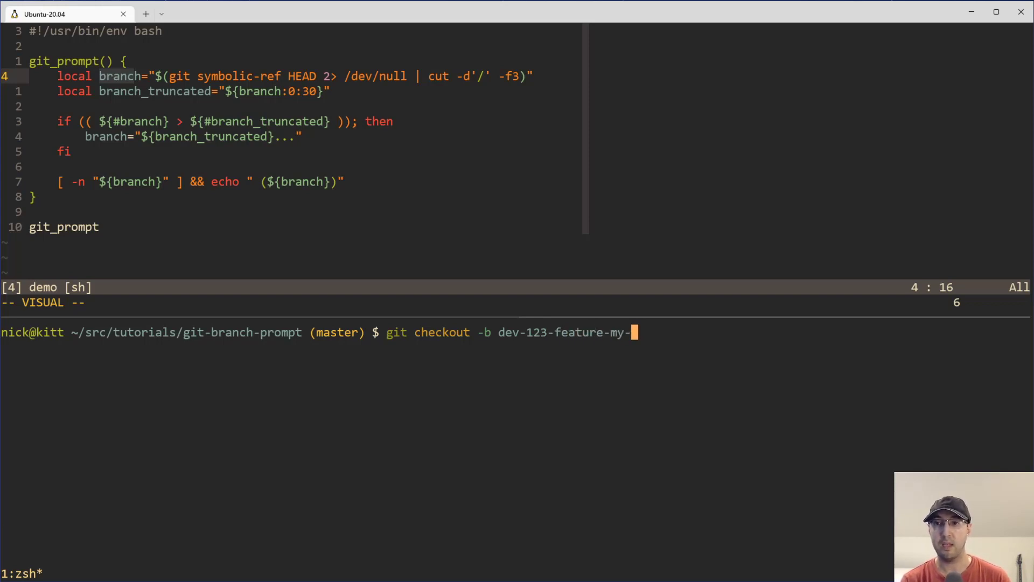
pyautogui.write('cool-feature-is-cool')
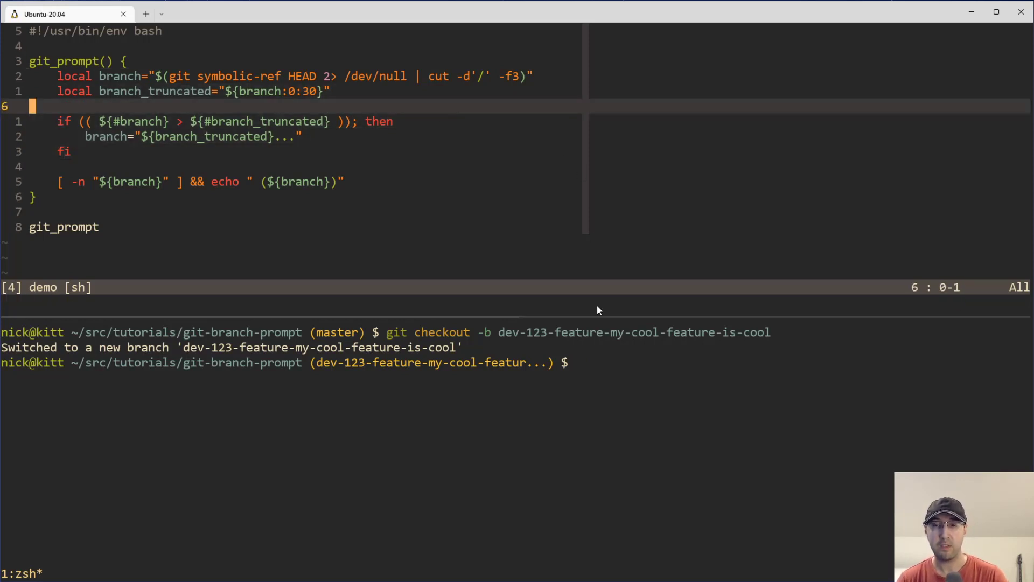
pyautogui.moveTo(620, 370)
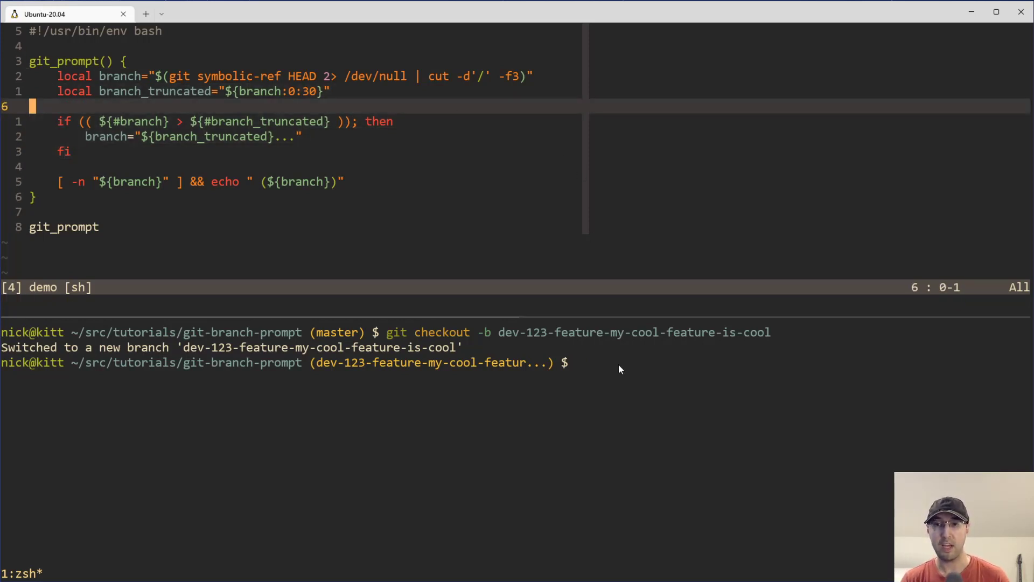
pyautogui.moveTo(540, 373)
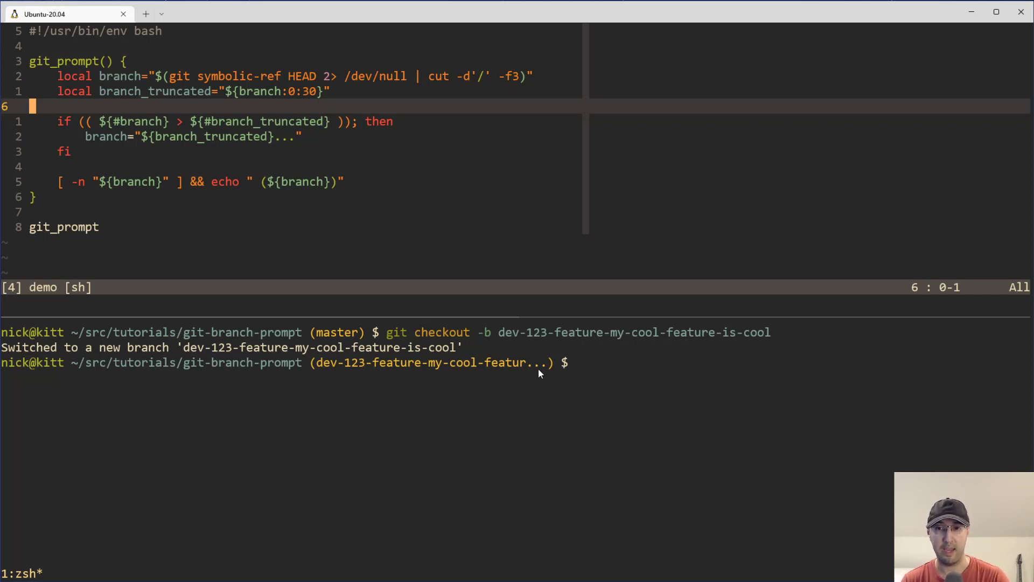
pyautogui.moveTo(829, 342)
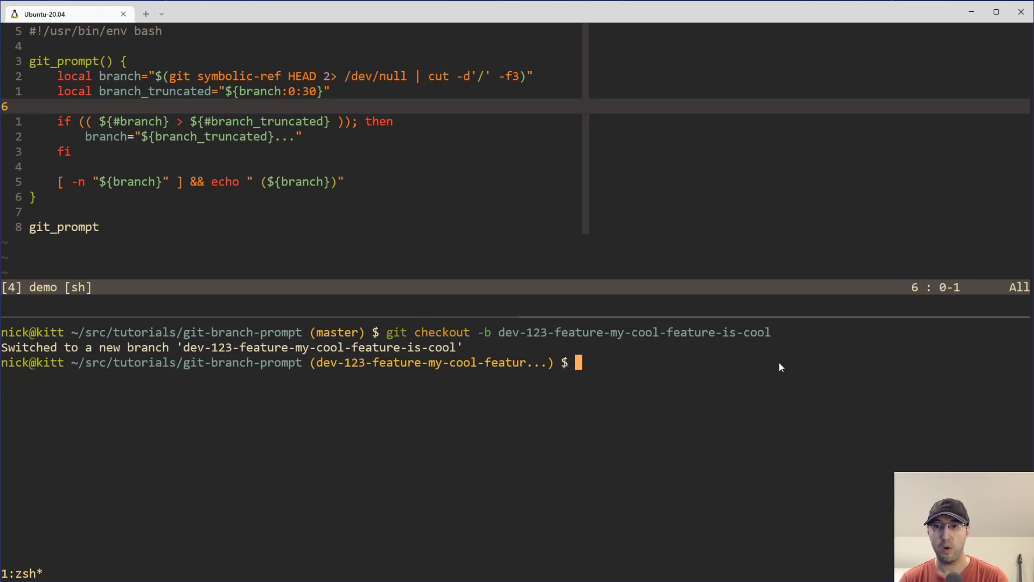
pyautogui.moveTo(996, 366)
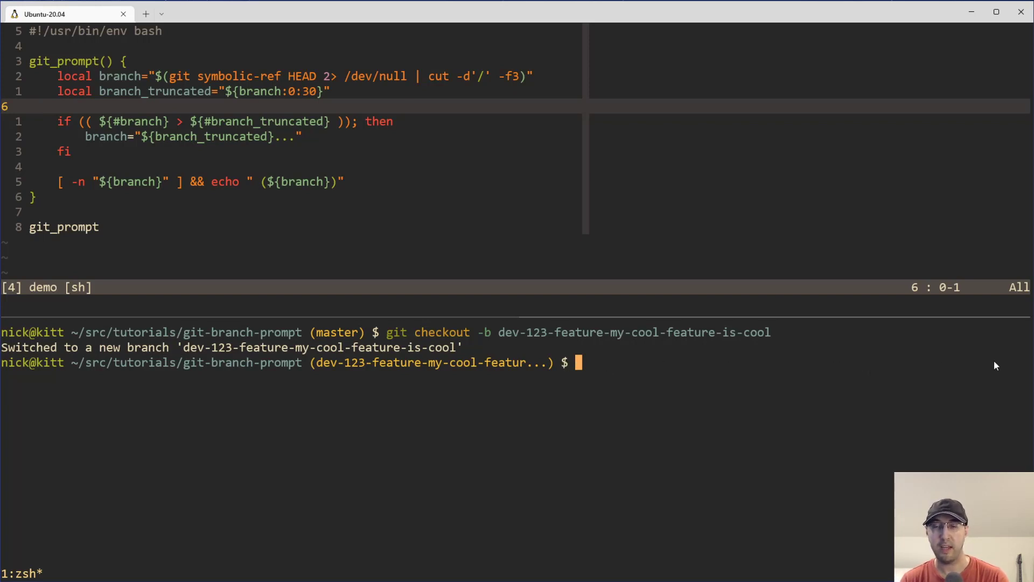
pyautogui.moveTo(51, 400)
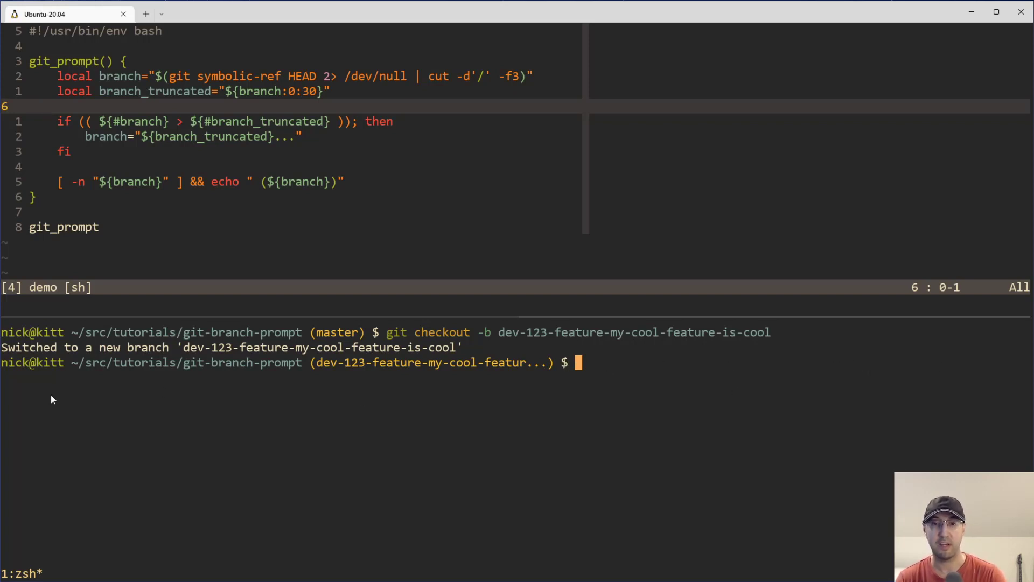
pyautogui.moveTo(533, 404)
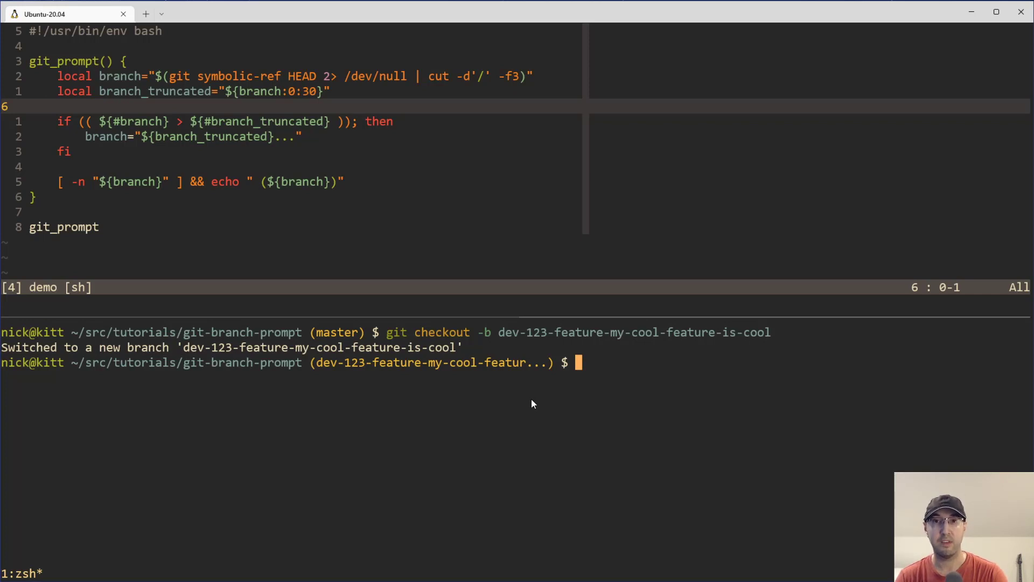
pyautogui.moveTo(552, 368)
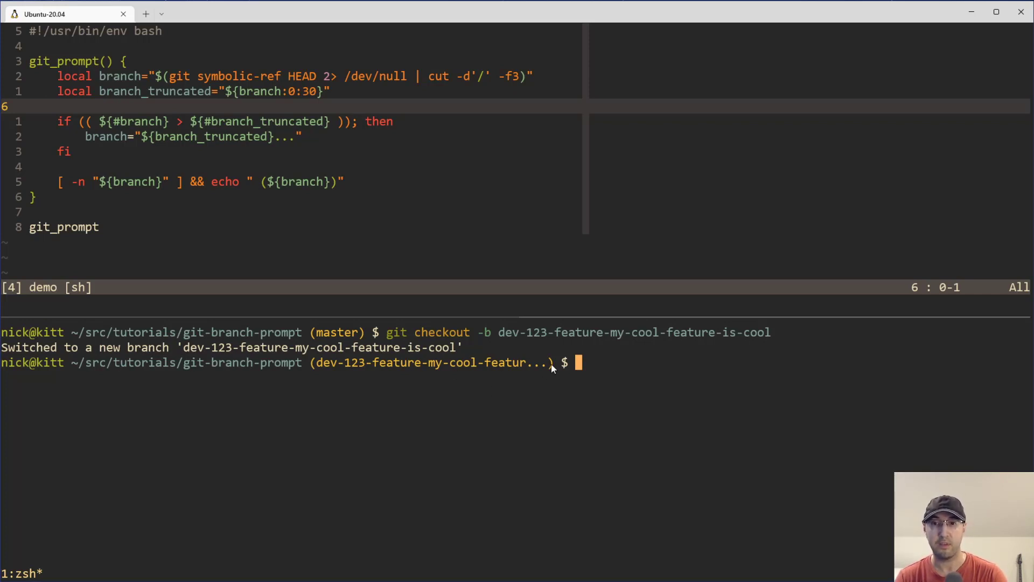
pyautogui.moveTo(289, 369)
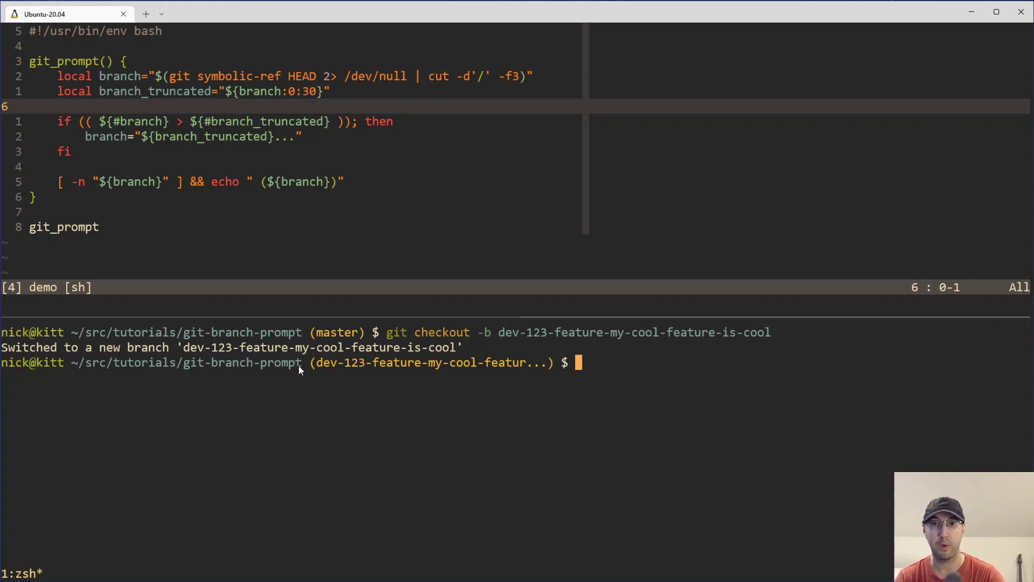
pyautogui.moveTo(621, 379)
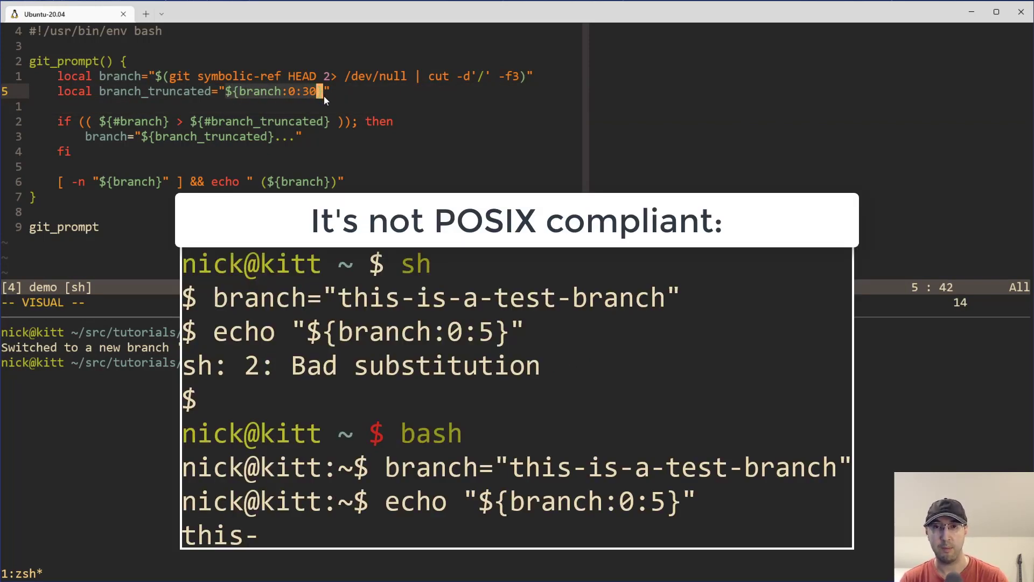
pyautogui.moveTo(338, 96)
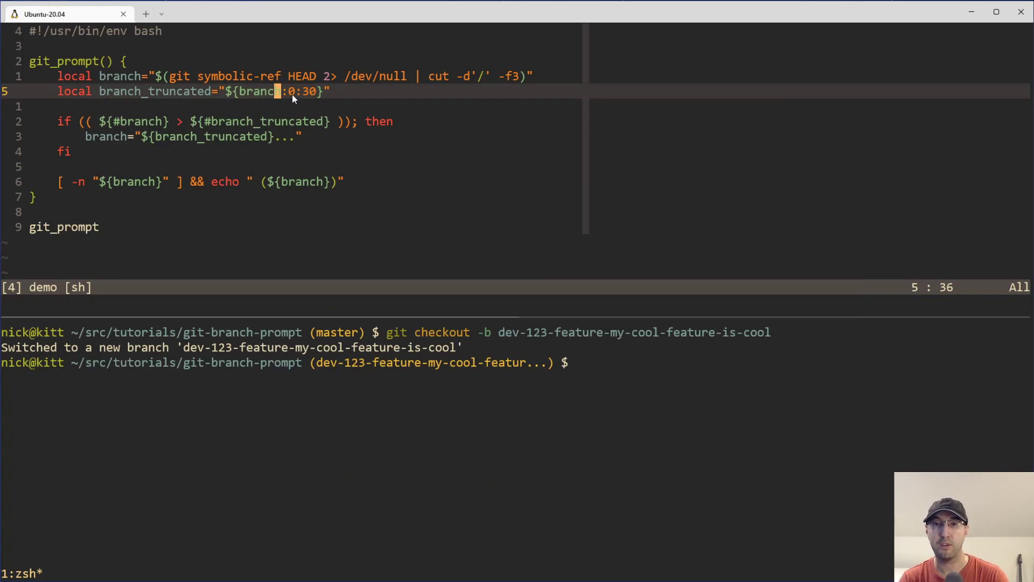
pyautogui.press('v')
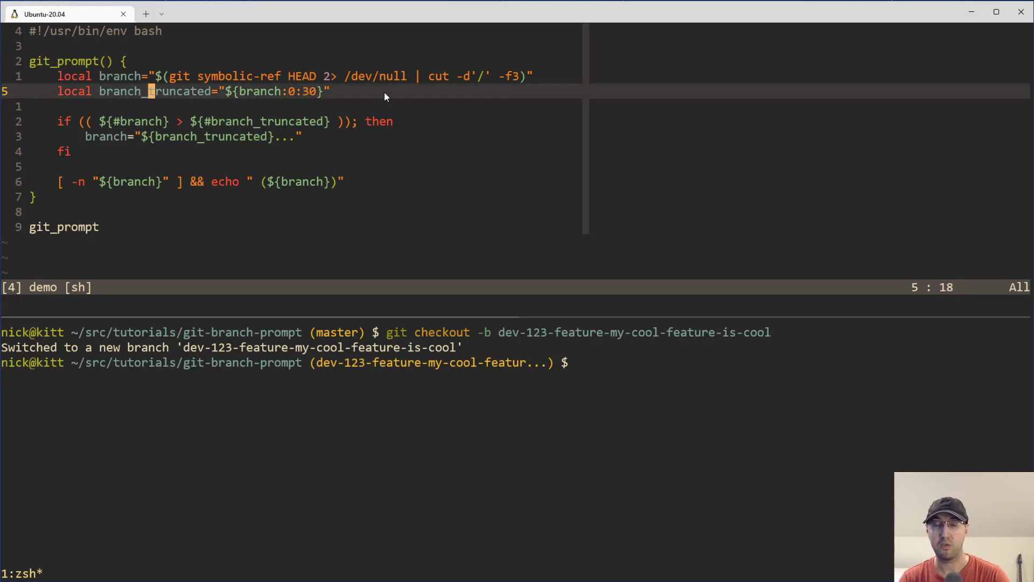
# Add echo $branch and $branch_truncated debug lines, run ./demo, then delete them
pyautogui.write('echo')
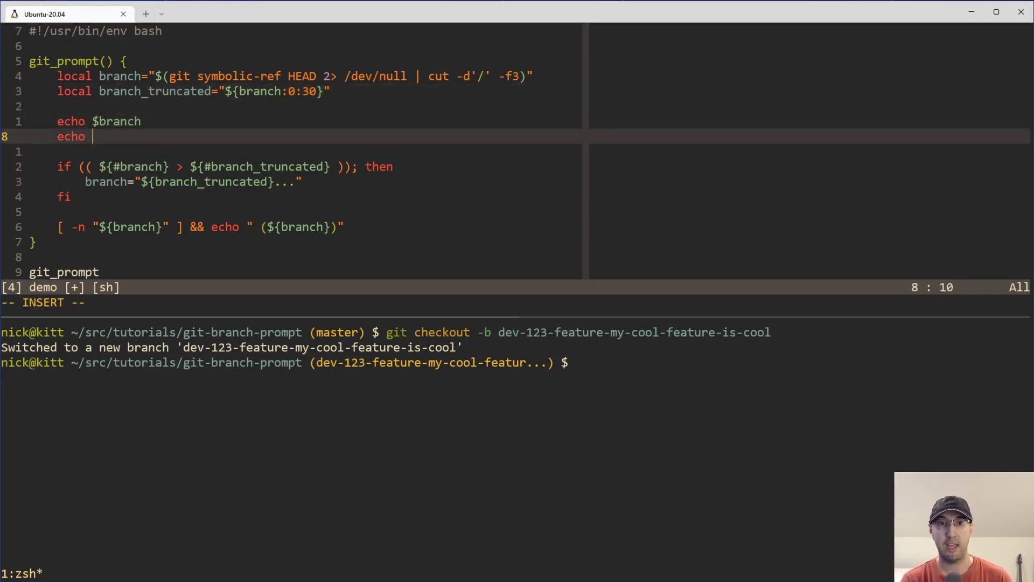
pyautogui.write('$branch_truncated')
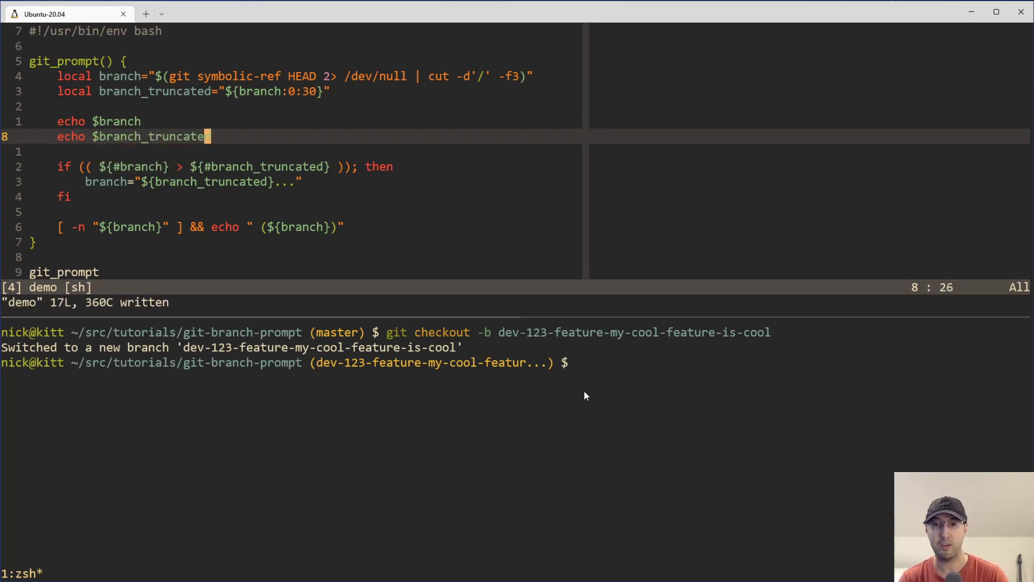
pyautogui.write('./demo')
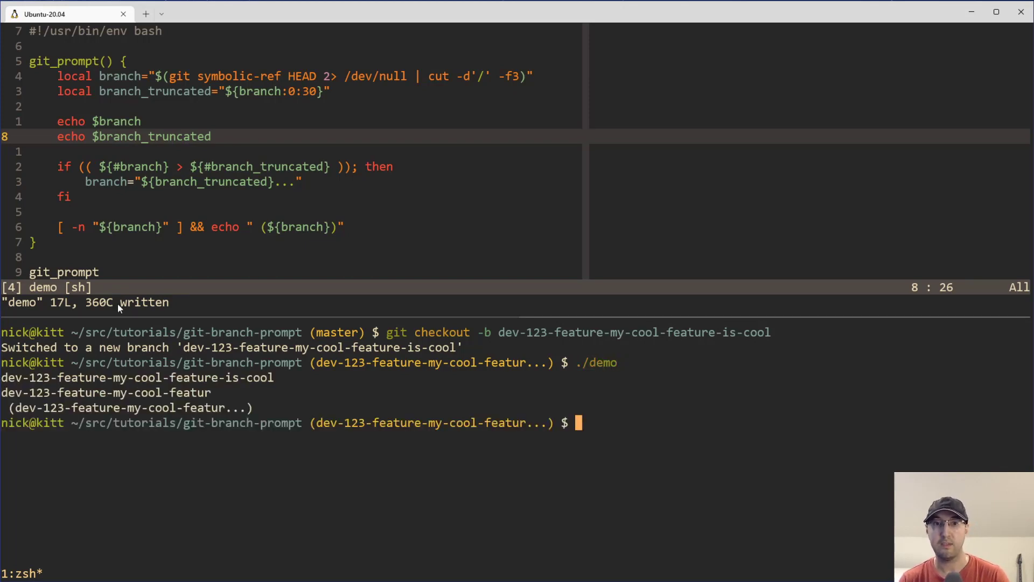
pyautogui.press('v')
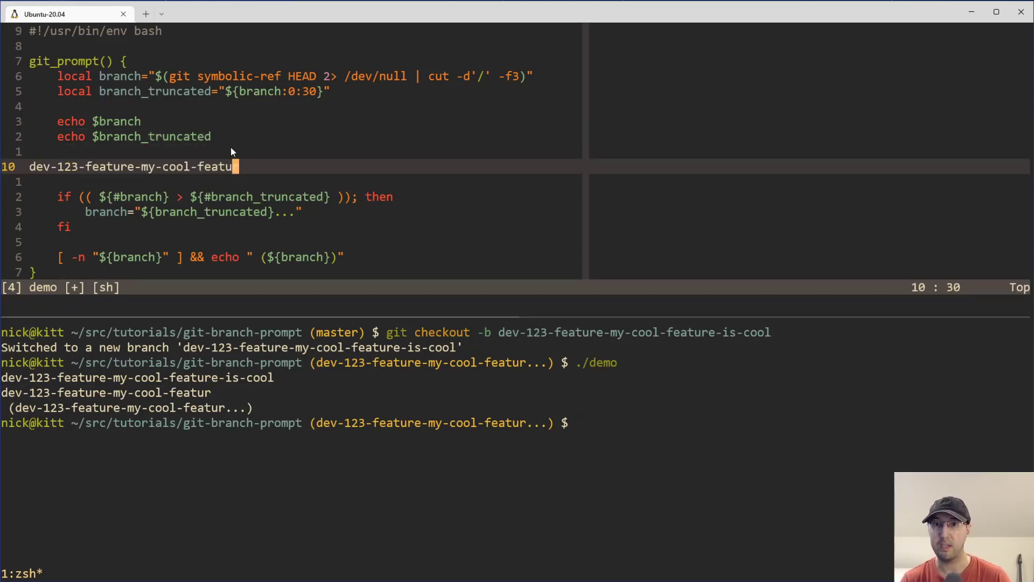
pyautogui.moveTo(190, 167)
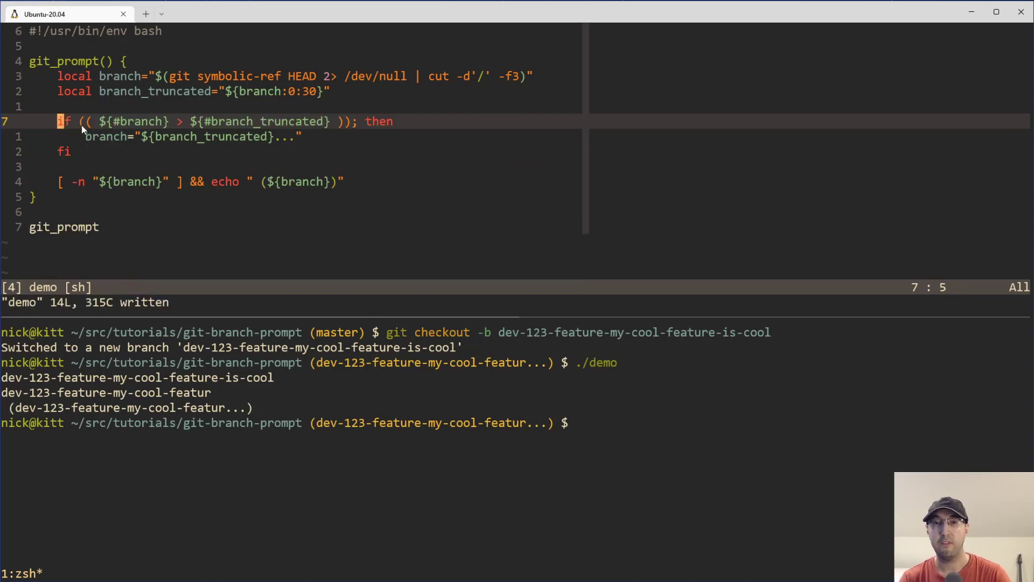
pyautogui.press('v')
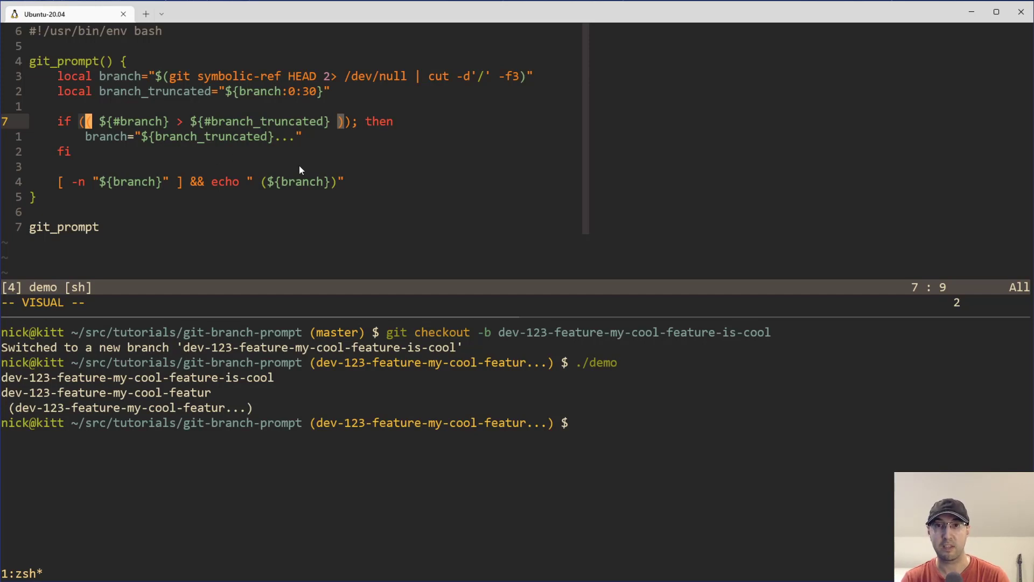
pyautogui.moveTo(139, 42)
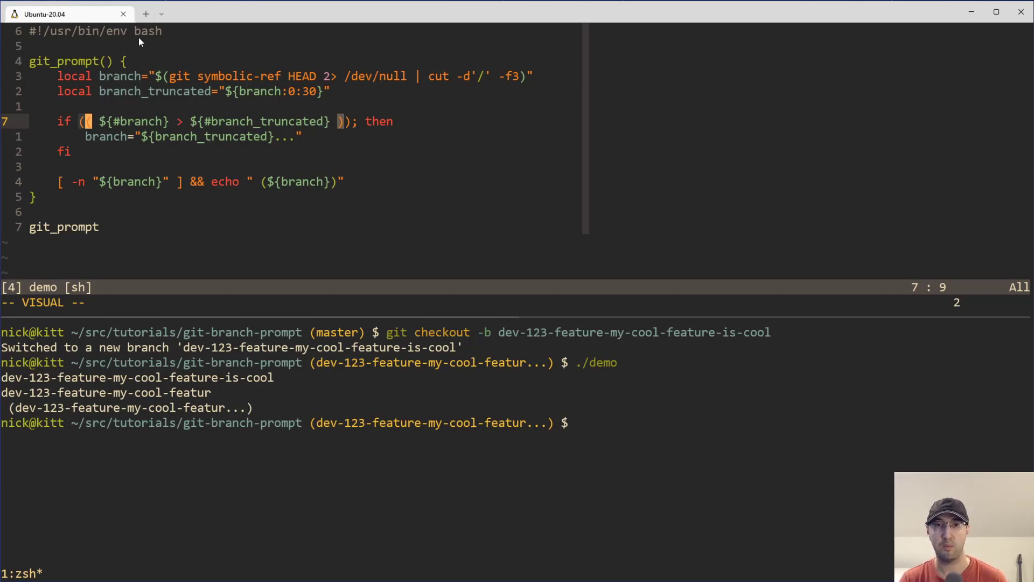
pyautogui.moveTo(172, 34)
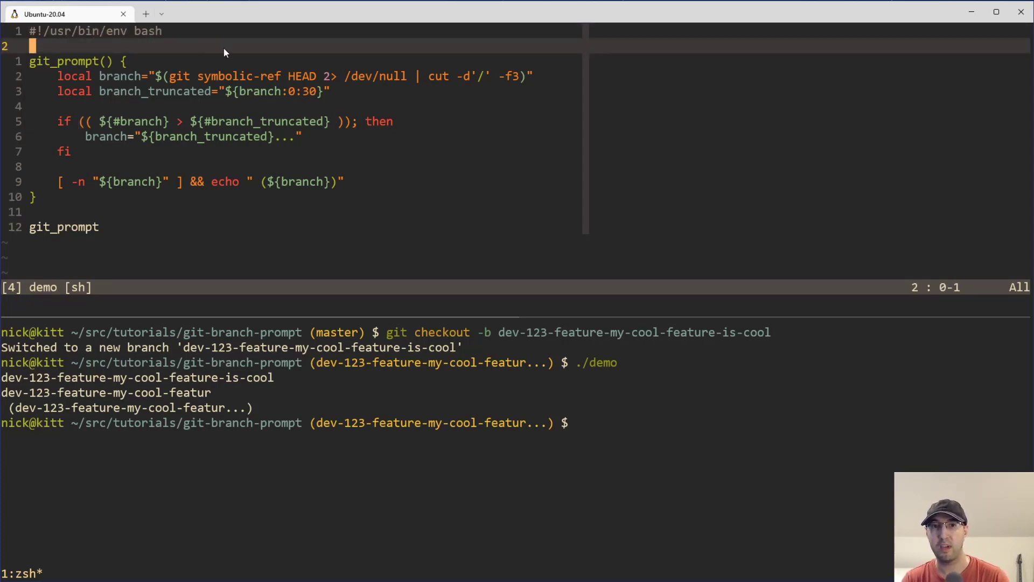
pyautogui.moveTo(346, 411)
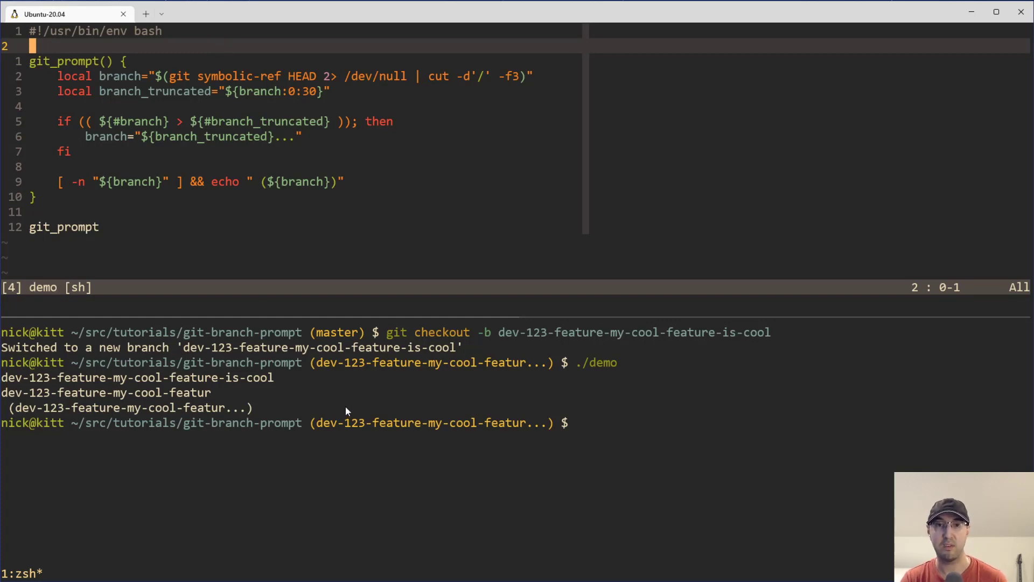
pyautogui.moveTo(325, 380)
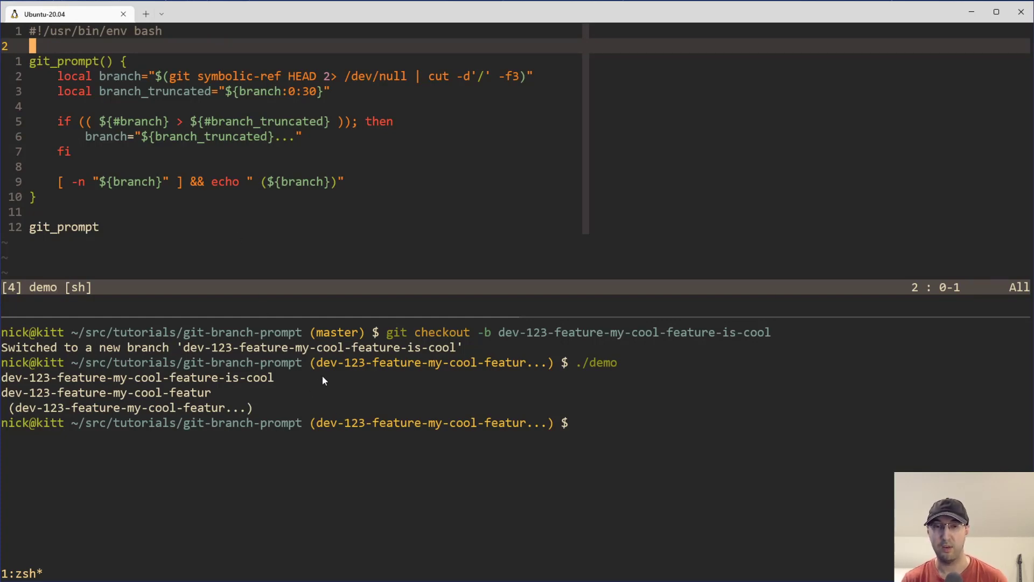
pyautogui.moveTo(236, 139)
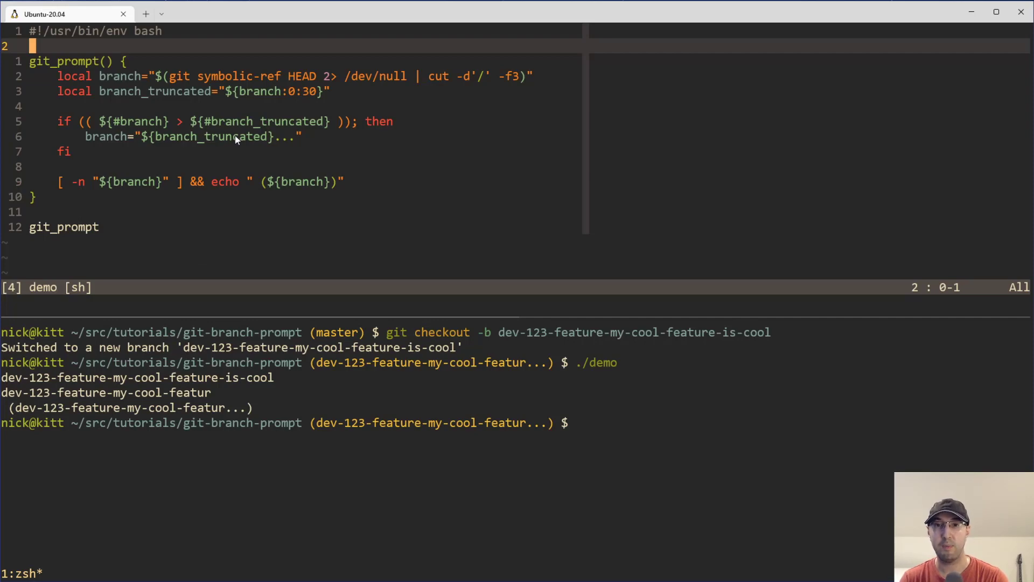
pyautogui.moveTo(81, 132)
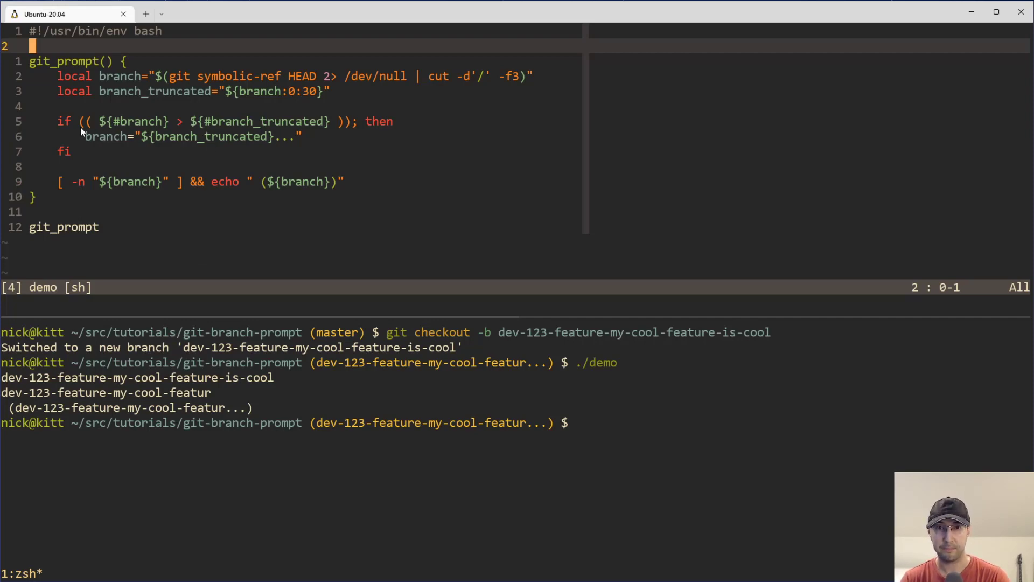
pyautogui.press('v')
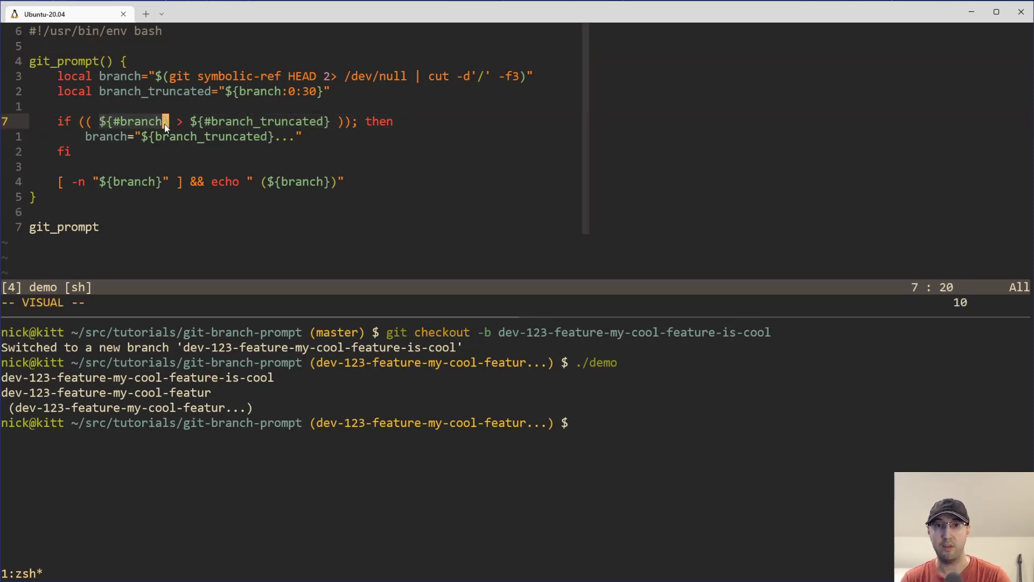
pyautogui.moveTo(213, 121)
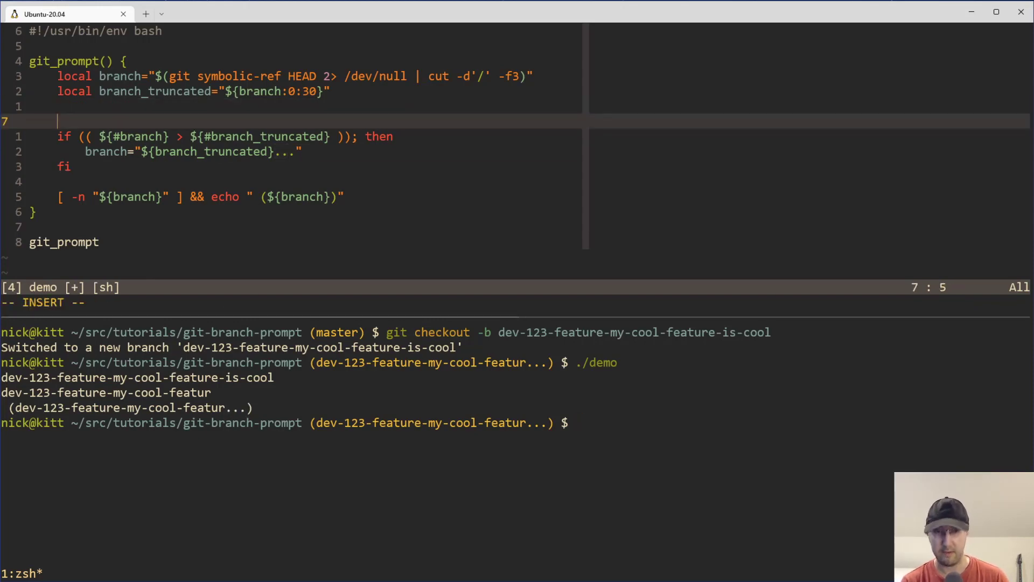
# Add echo ${#branch} and ${#branch_truncated} lines and run ./demo, printing 39 and 30
pyautogui.write('echo $')
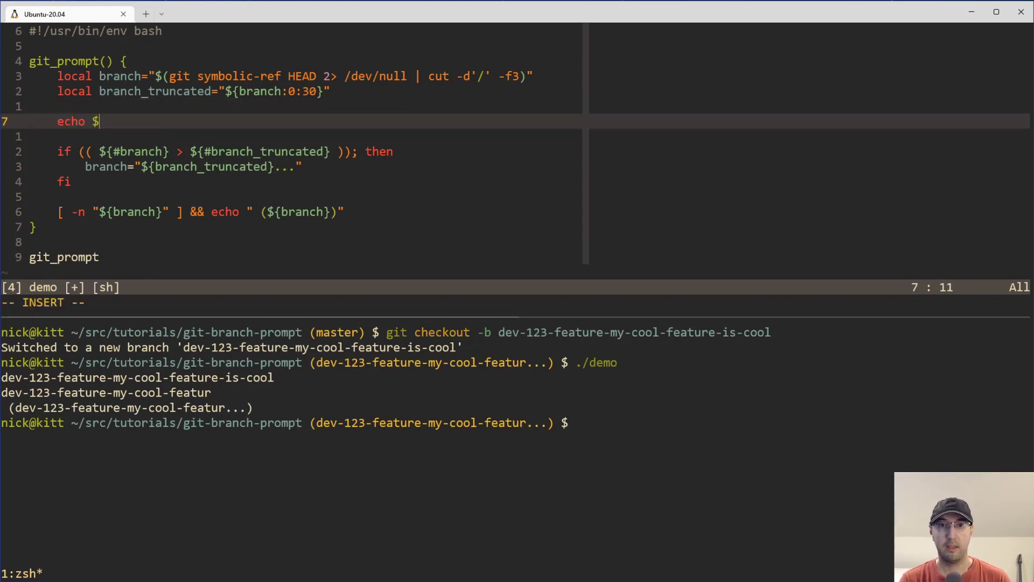
pyautogui.write('{#branch}')
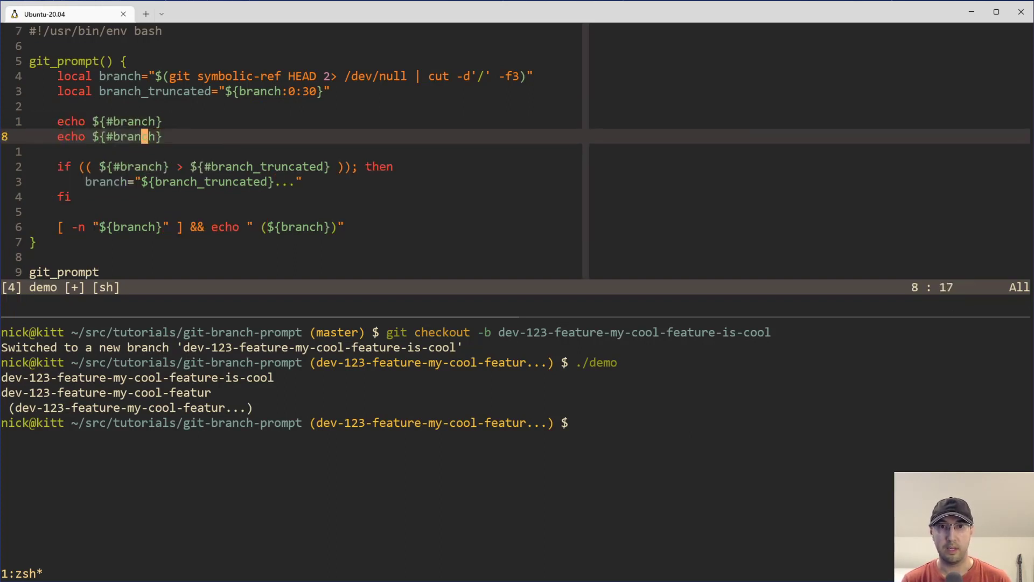
pyautogui.write('truncact')
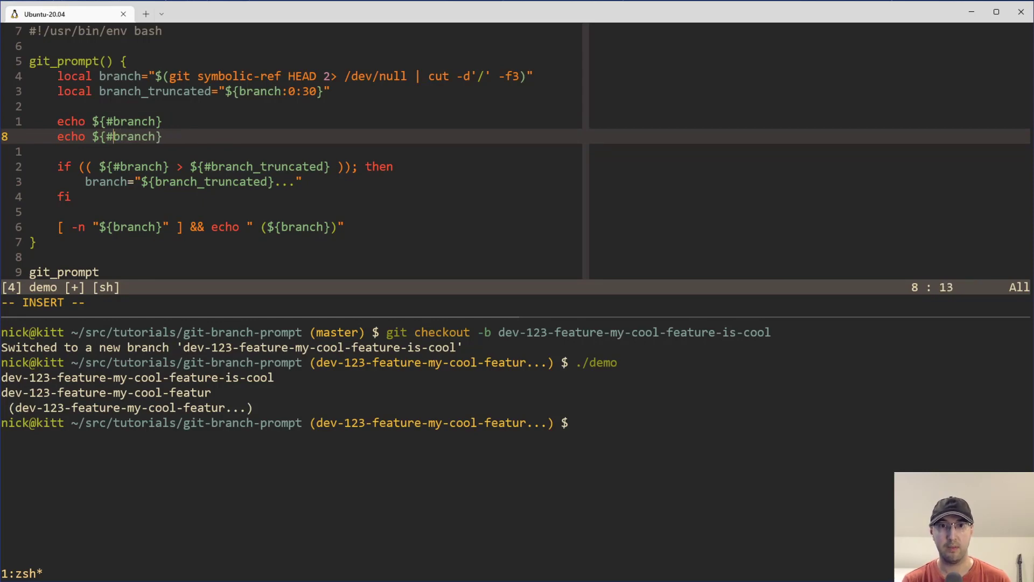
pyautogui.write('_truncated')
pyautogui.click(444, 423)
pyautogui.write('./demo')
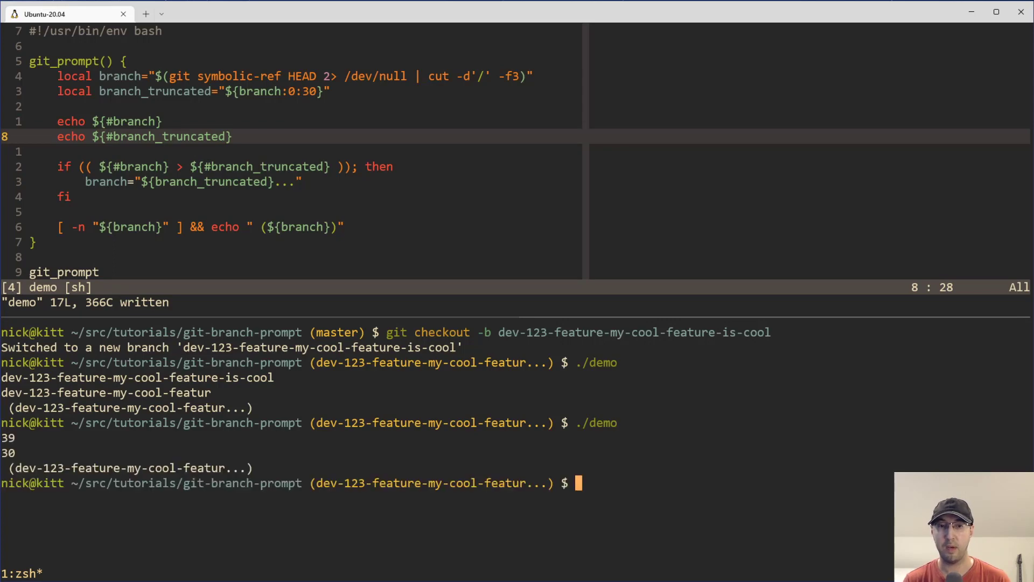
pyautogui.moveTo(321, 447)
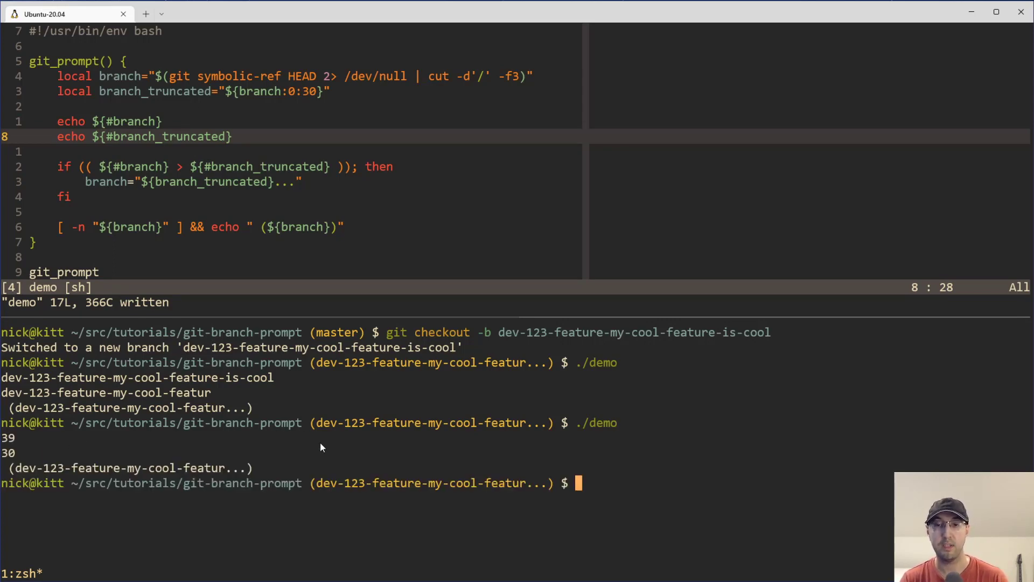
pyautogui.moveTo(262, 245)
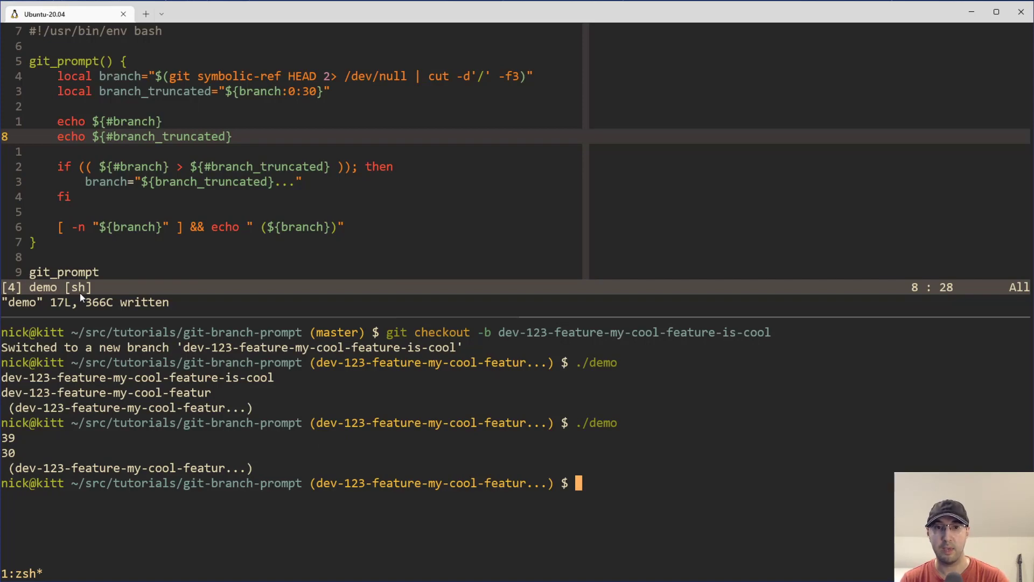
pyautogui.moveTo(179, 171)
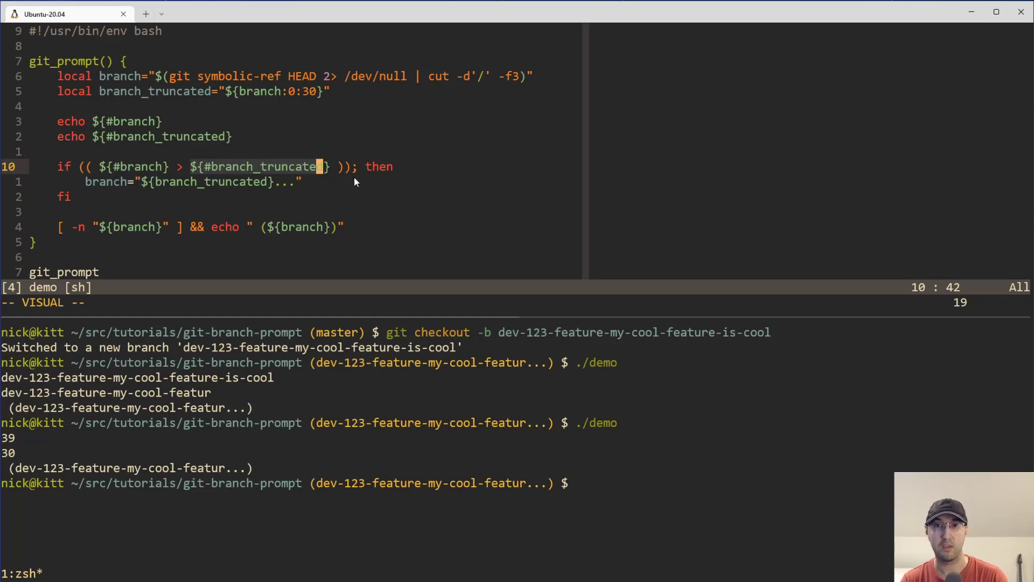
pyautogui.moveTo(99, 184)
pyautogui.write('./demo')
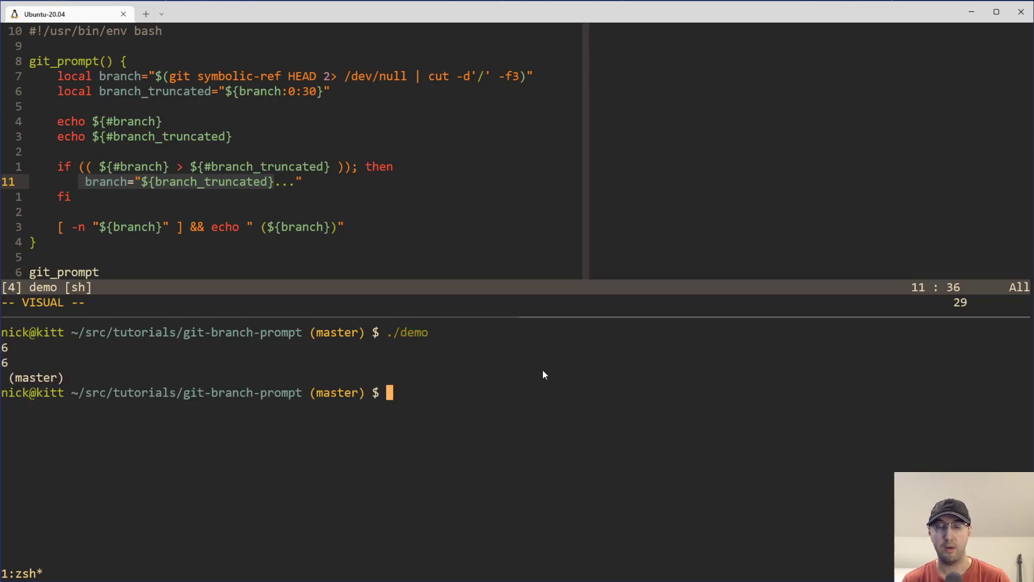
pyautogui.moveTo(178, 173)
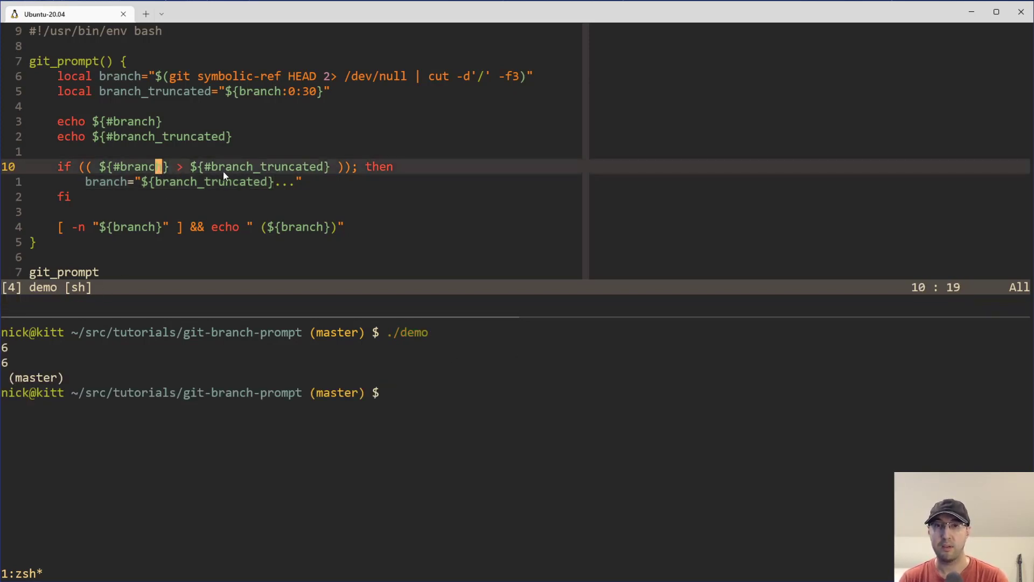
pyautogui.moveTo(78, 202)
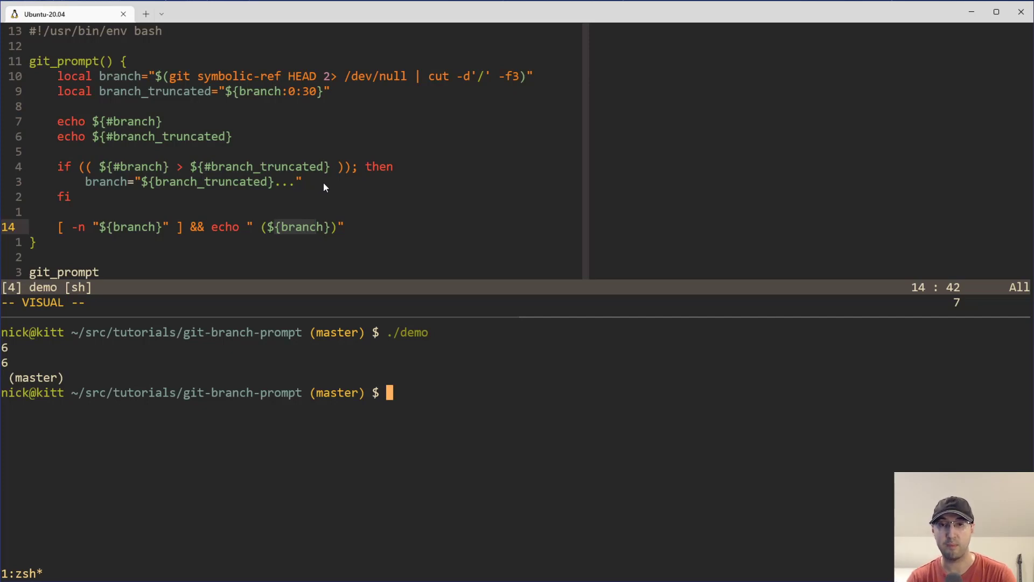
pyautogui.moveTo(118, 227)
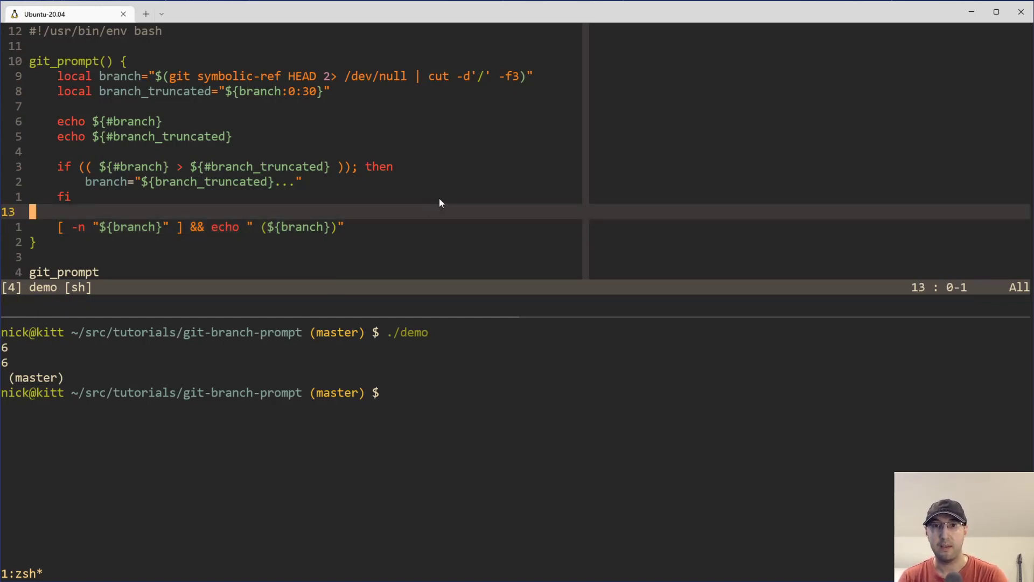
pyautogui.moveTo(448, 202)
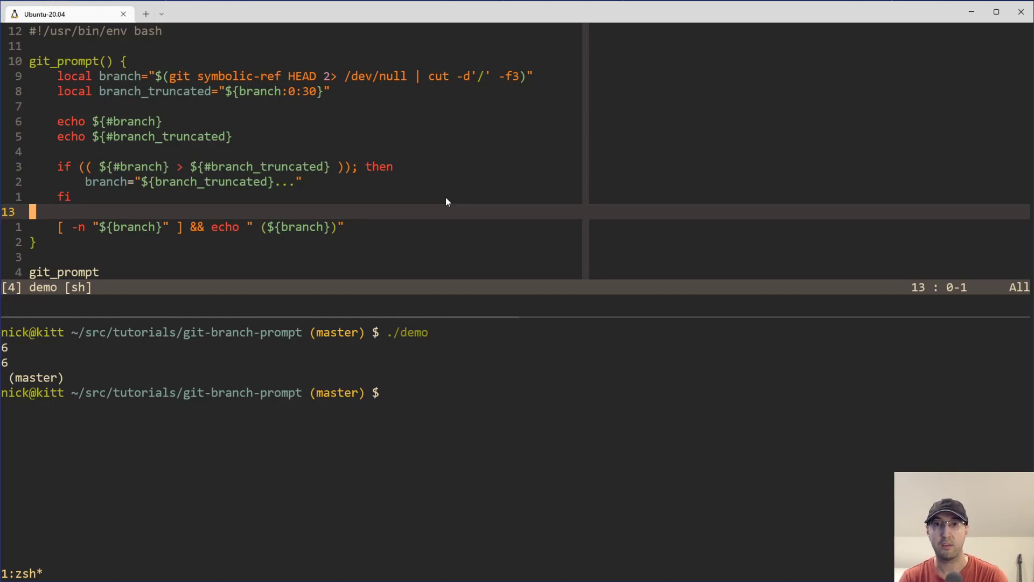
pyautogui.moveTo(525, 369)
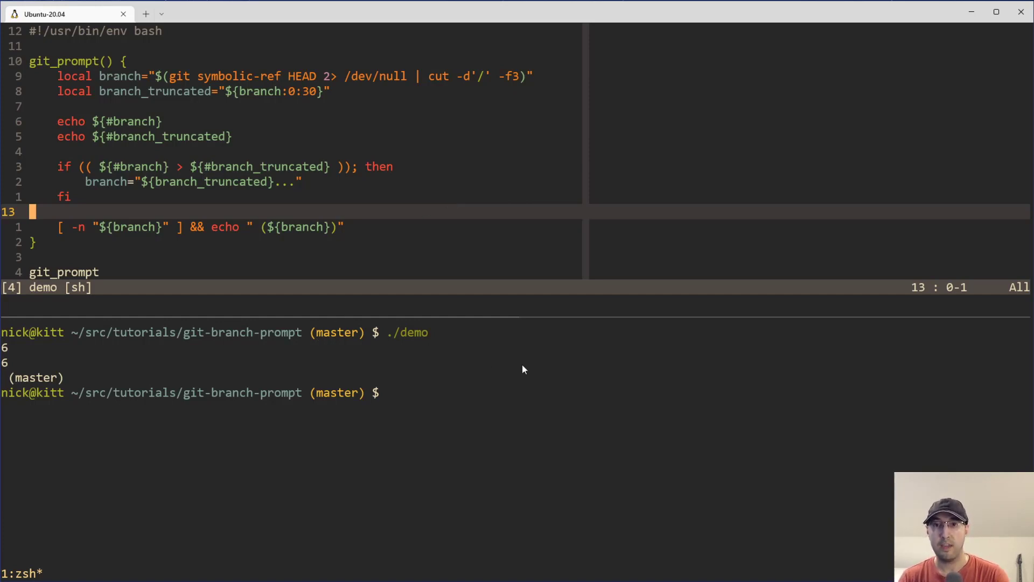
pyautogui.moveTo(509, 362)
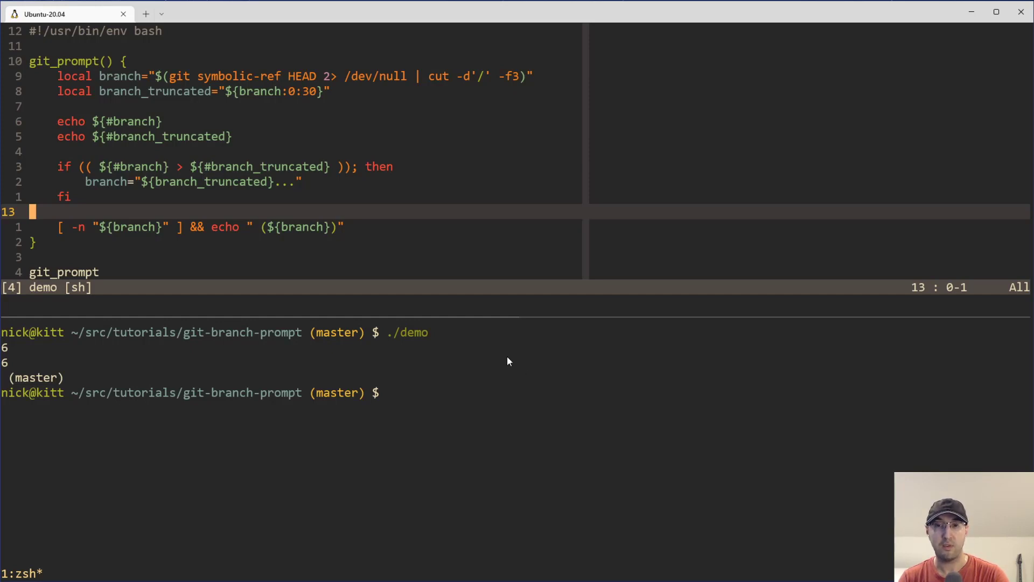
pyautogui.moveTo(371, 343)
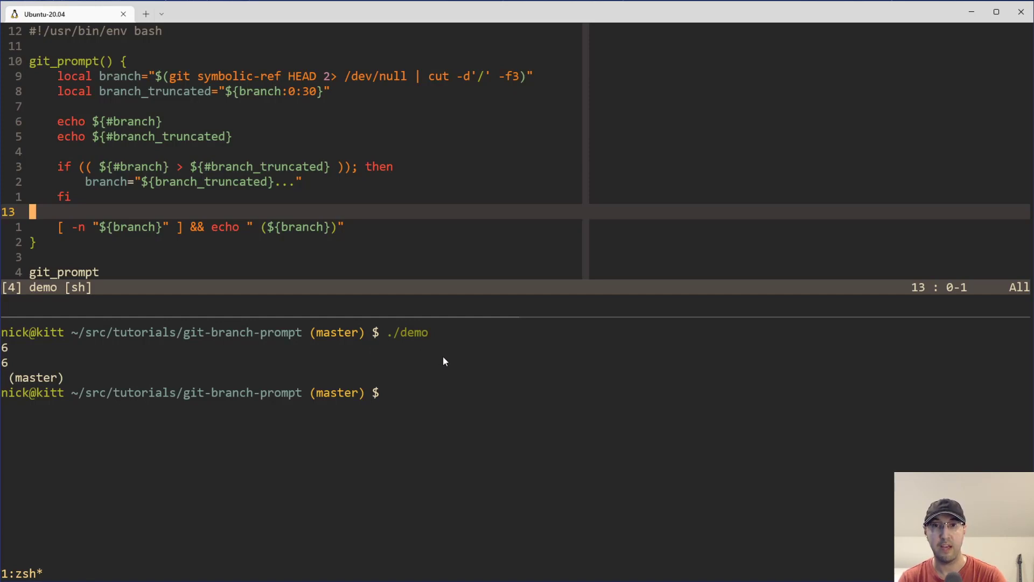
pyautogui.moveTo(454, 367)
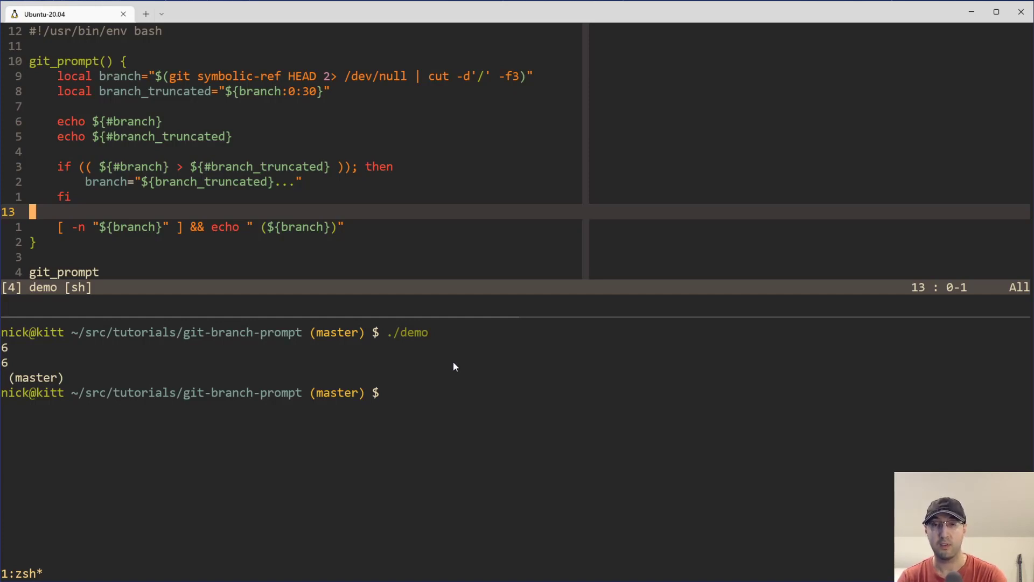
pyautogui.moveTo(399, 355)
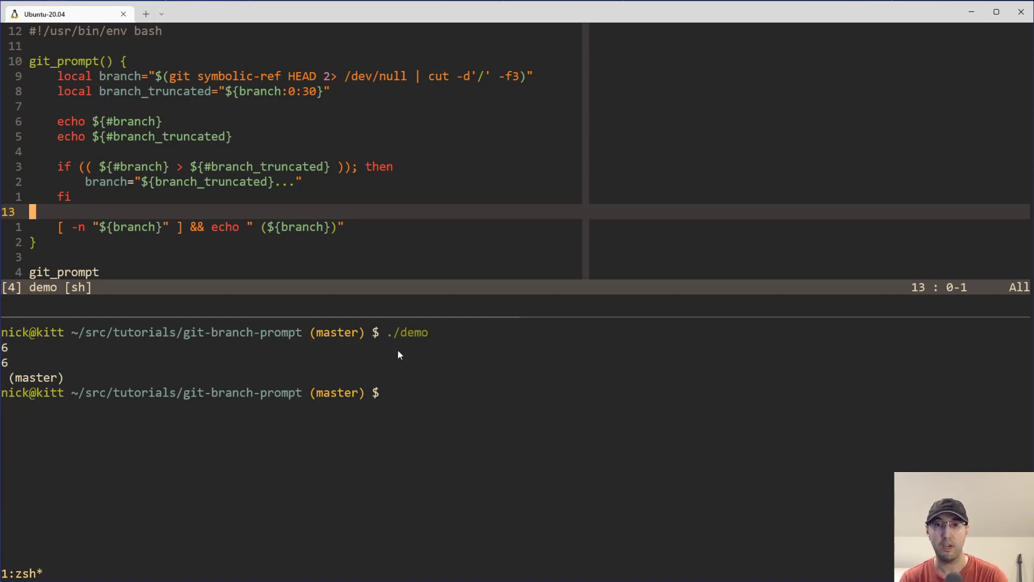
pyautogui.moveTo(484, 406)
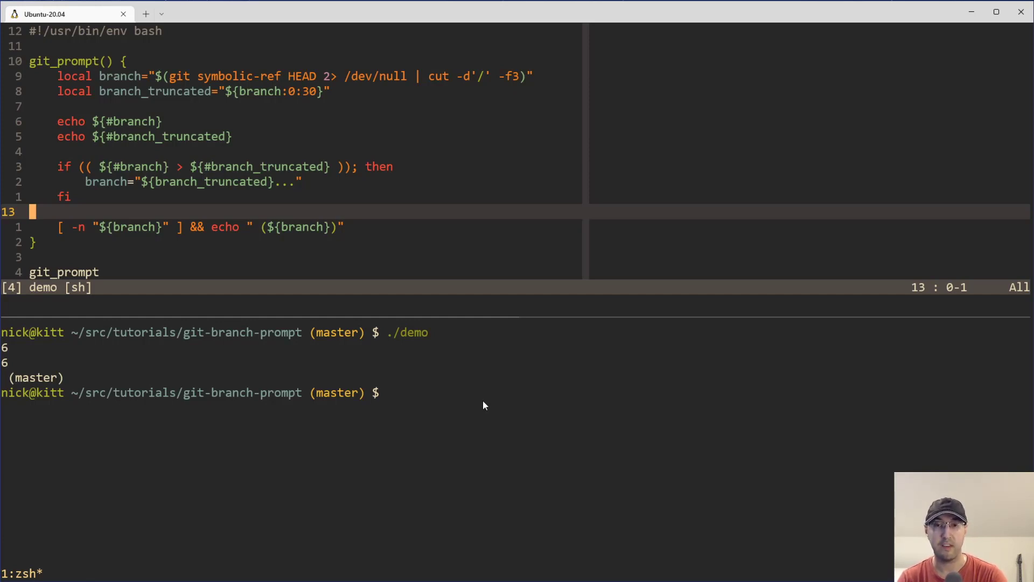
pyautogui.moveTo(334, 346)
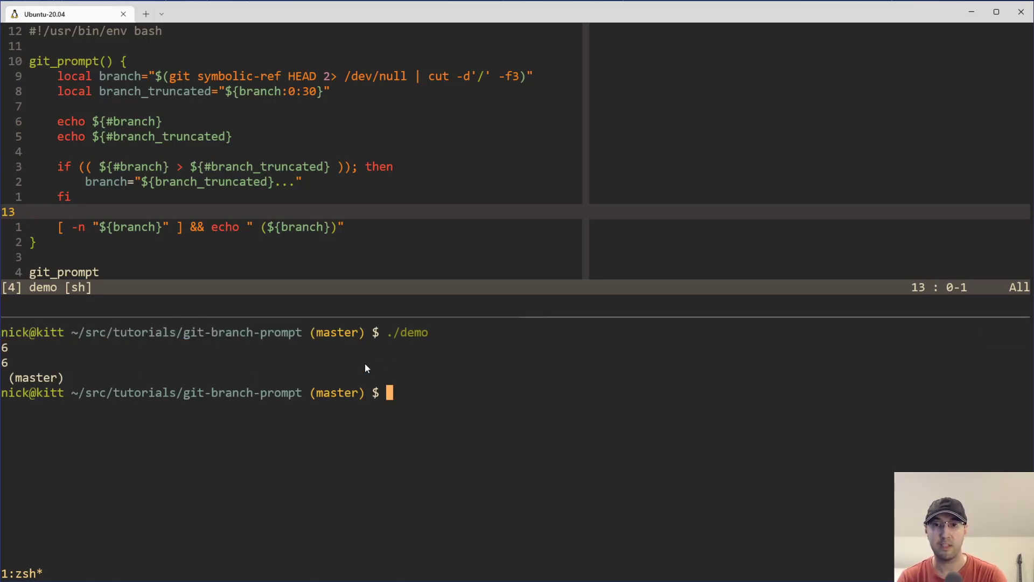
pyautogui.moveTo(538, 380)
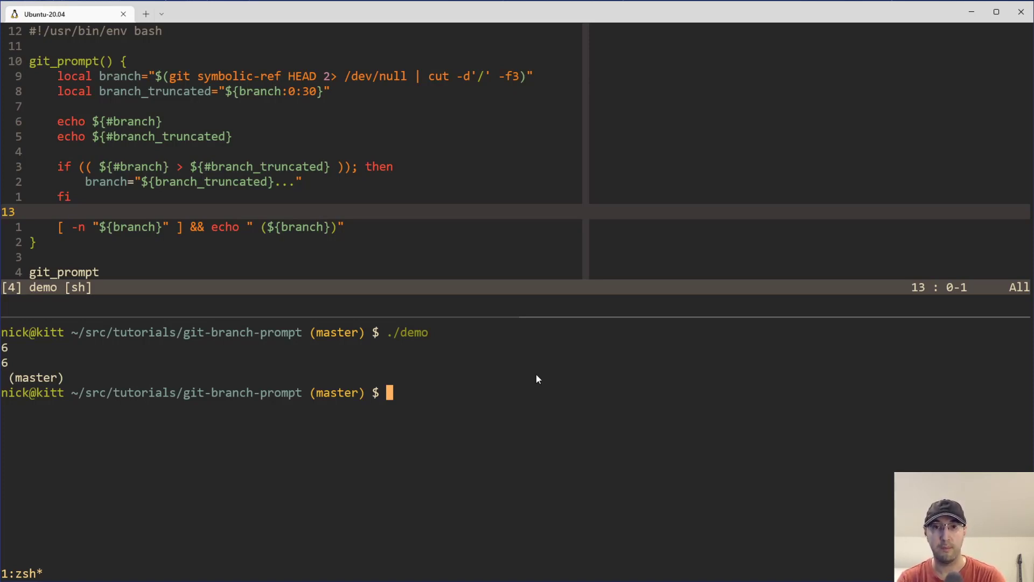
pyautogui.moveTo(390, 382)
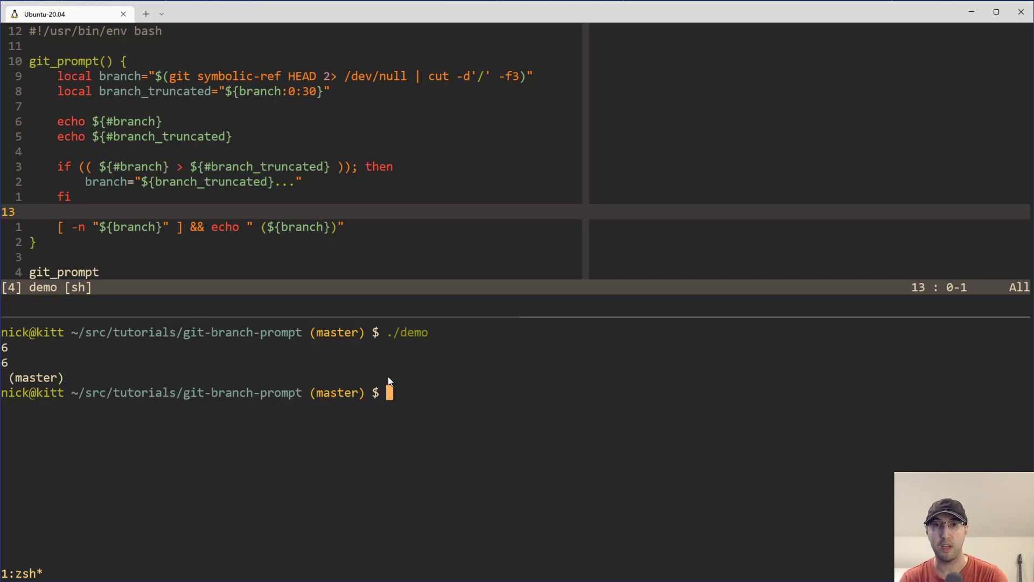
pyautogui.moveTo(508, 395)
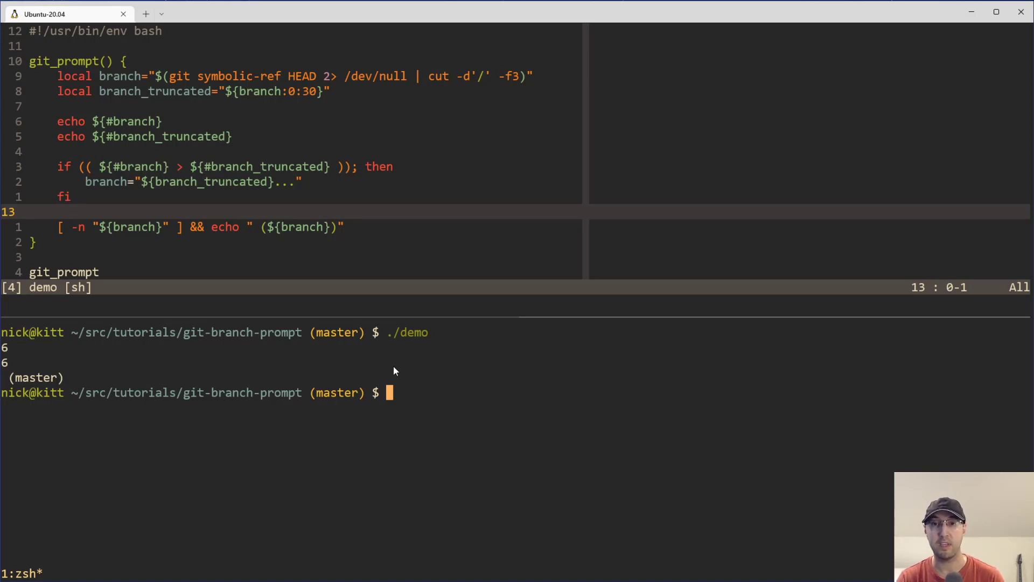
pyautogui.moveTo(308, 368)
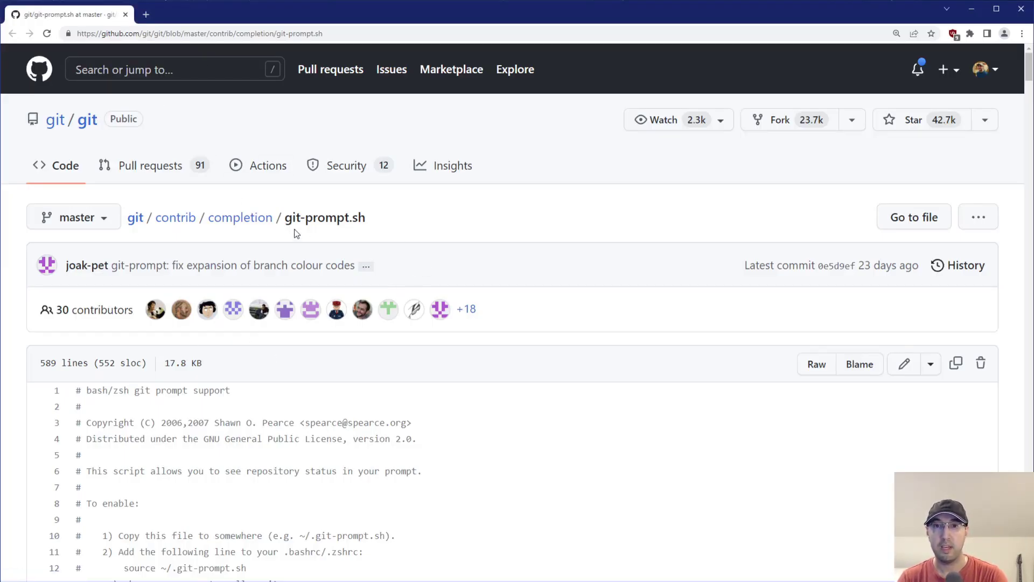
# Scroll through git-prompt.sh on GitHub to the __git_eread and __git_sequencer_status helpers
pyautogui.scroll(-3)
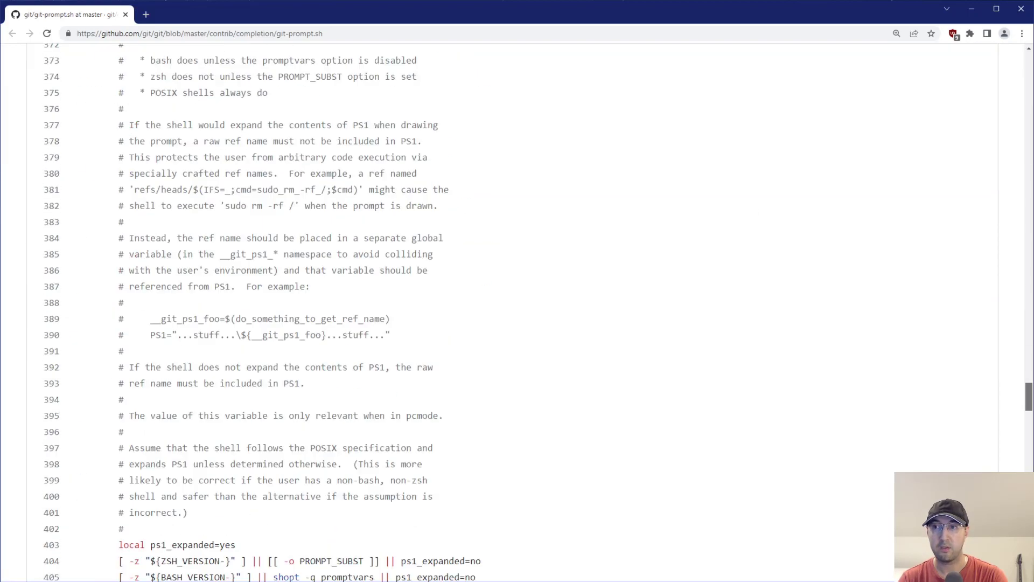
pyautogui.scroll(-3)
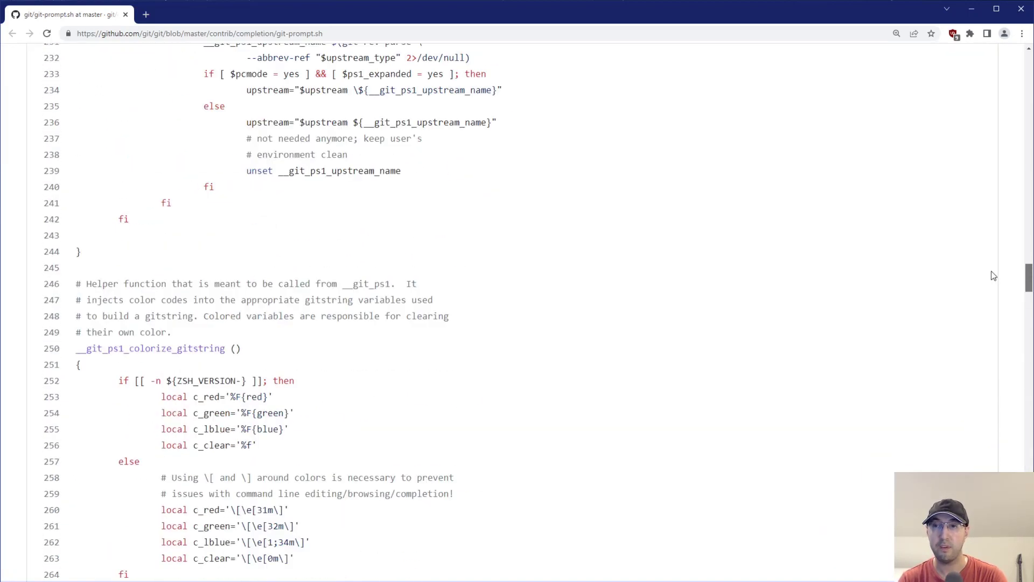
pyautogui.scroll(3)
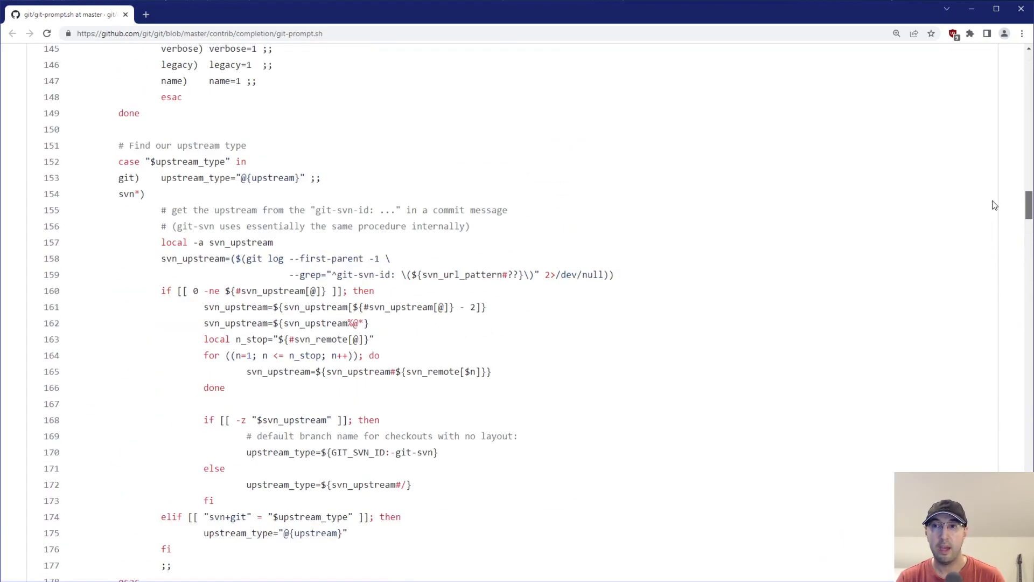
pyautogui.scroll(3)
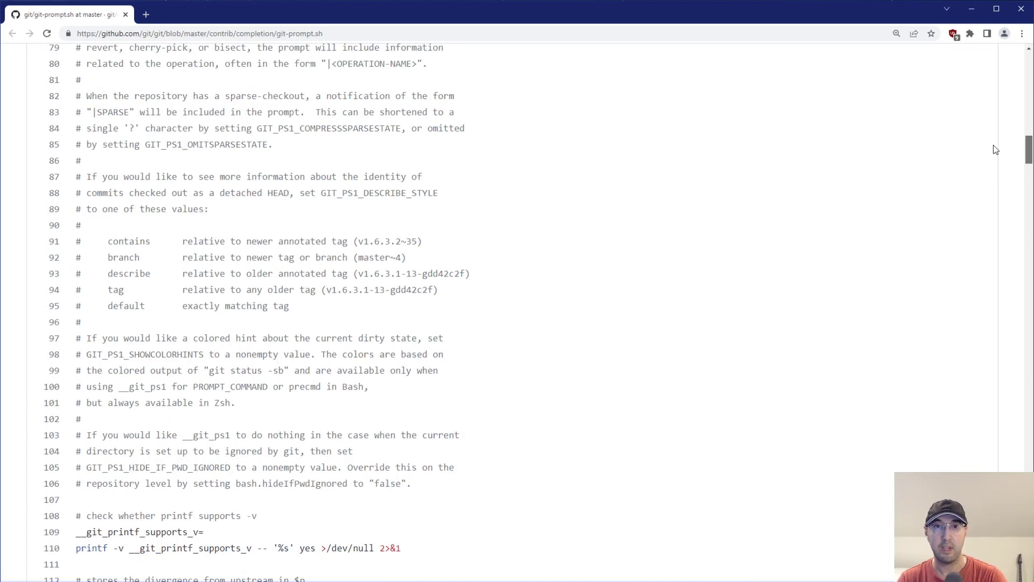
pyautogui.scroll(-3)
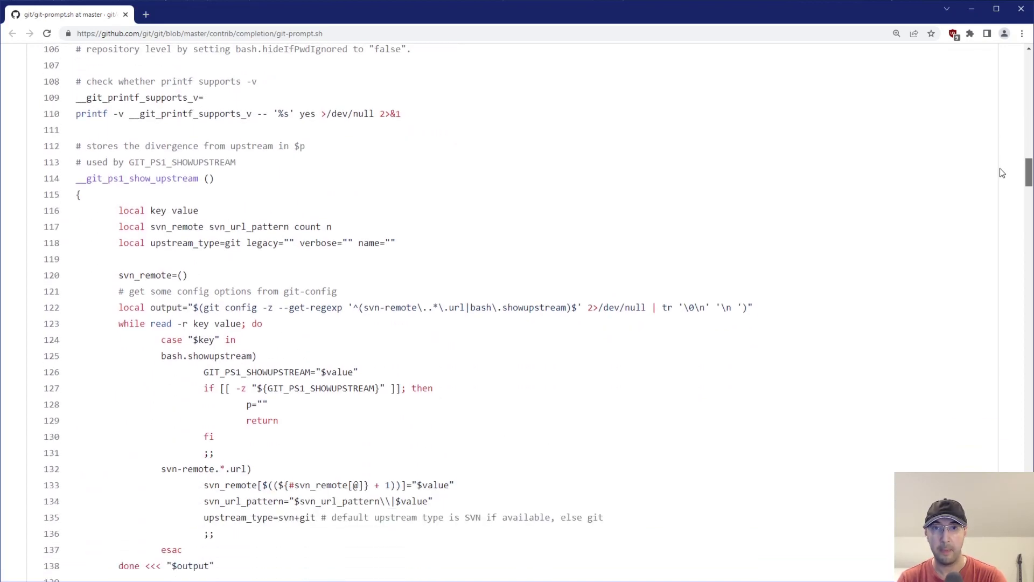
pyautogui.scroll(-3)
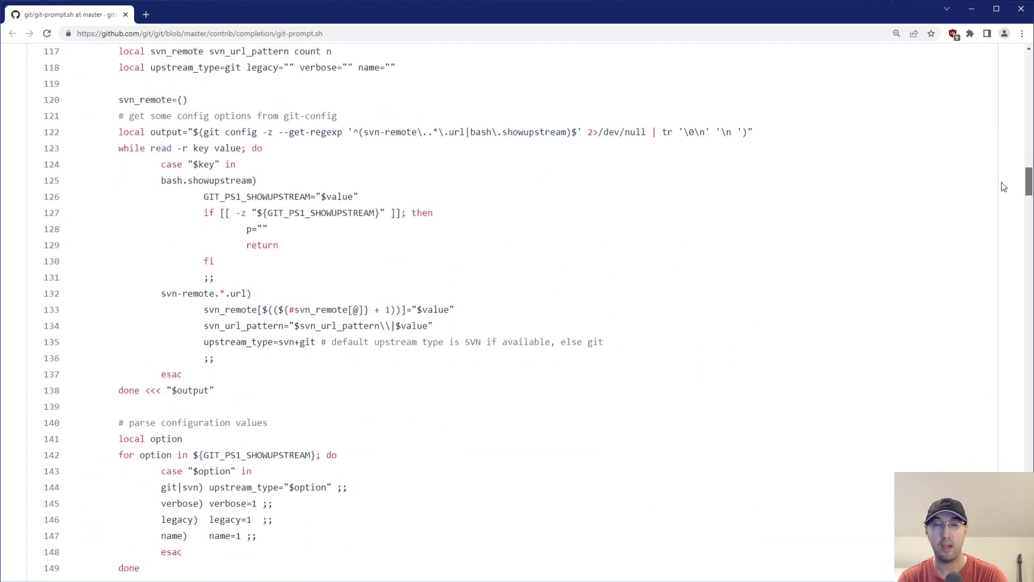
pyautogui.scroll(-3)
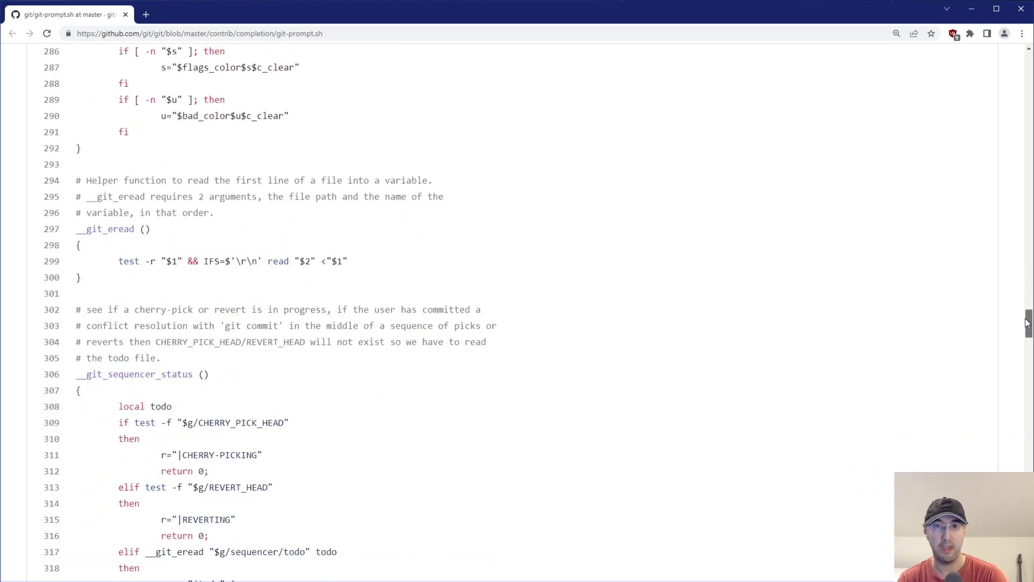
pyautogui.scroll(-3)
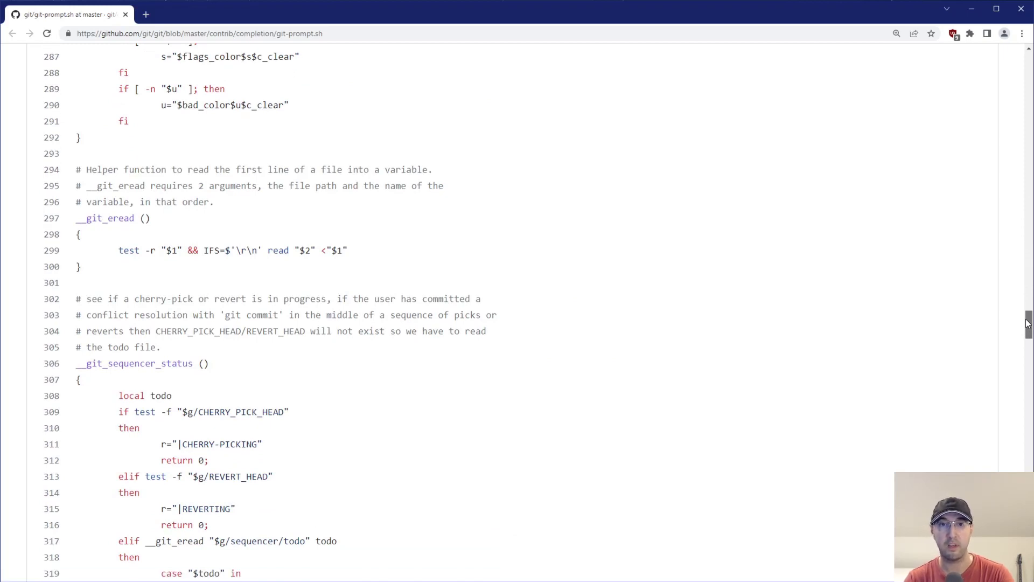
pyautogui.moveTo(620, 377)
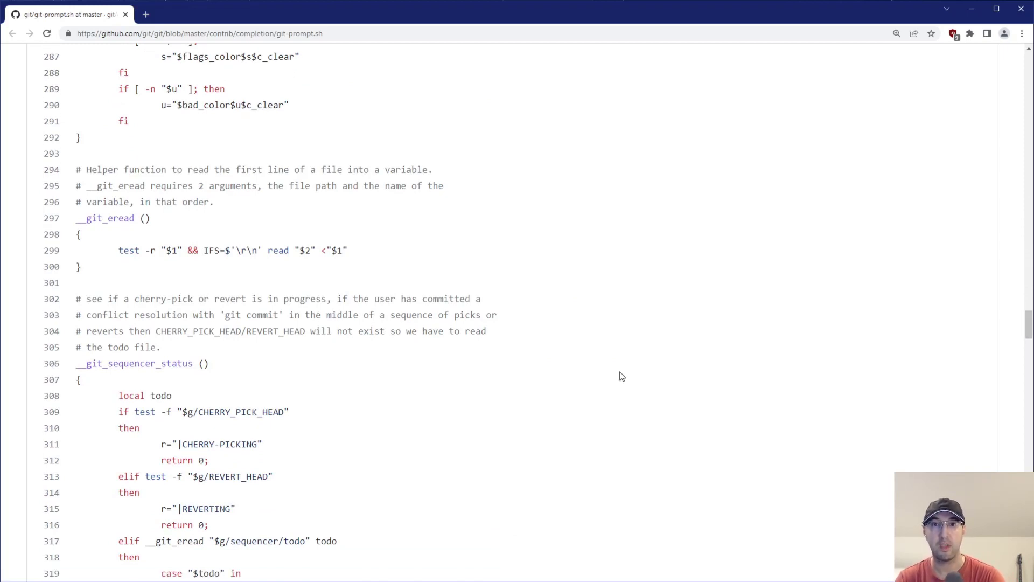
pyautogui.moveTo(566, 358)
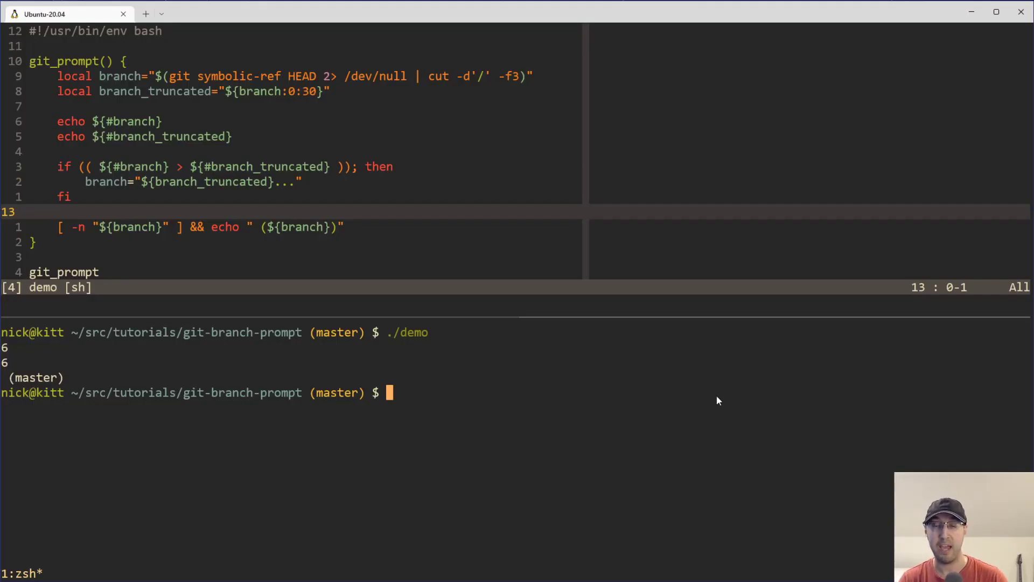
pyautogui.moveTo(722, 409)
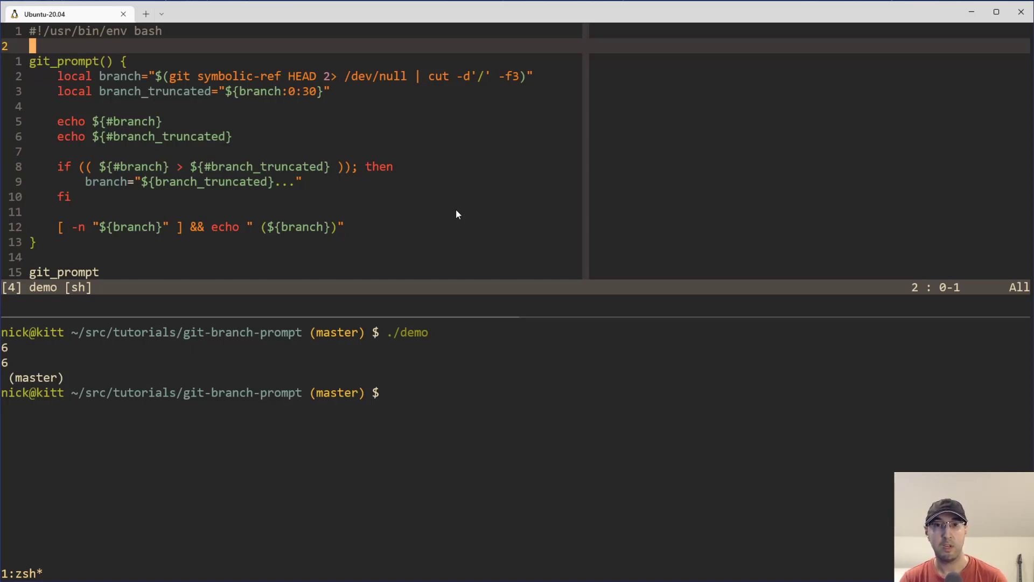
pyautogui.moveTo(315, 402)
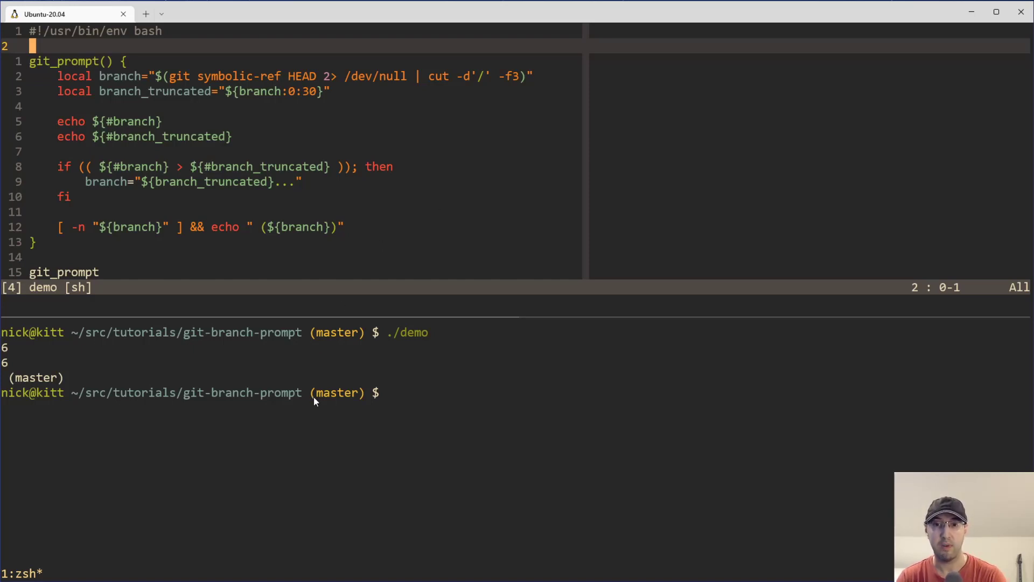
pyautogui.moveTo(787, 381)
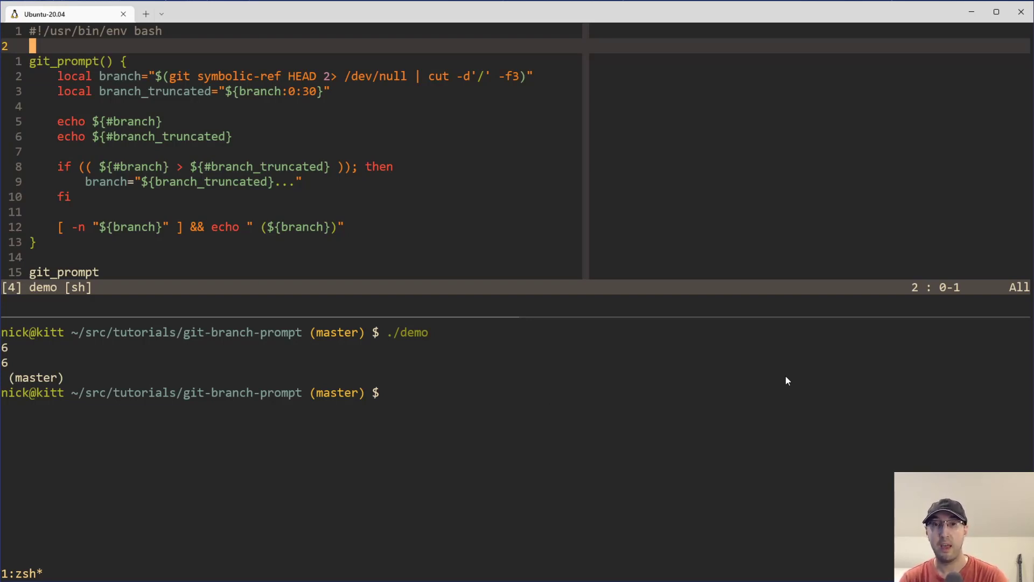
pyautogui.moveTo(778, 374)
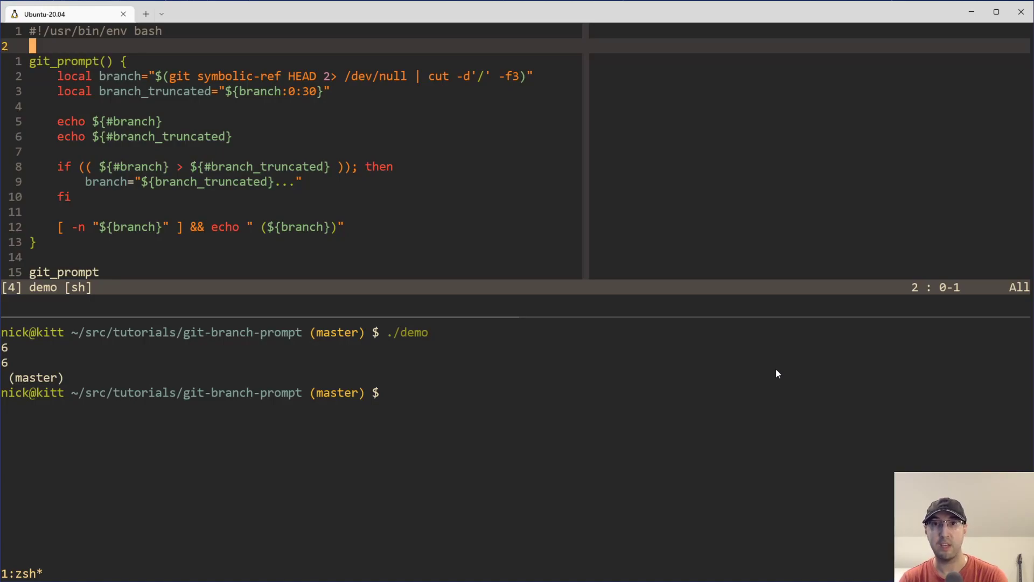